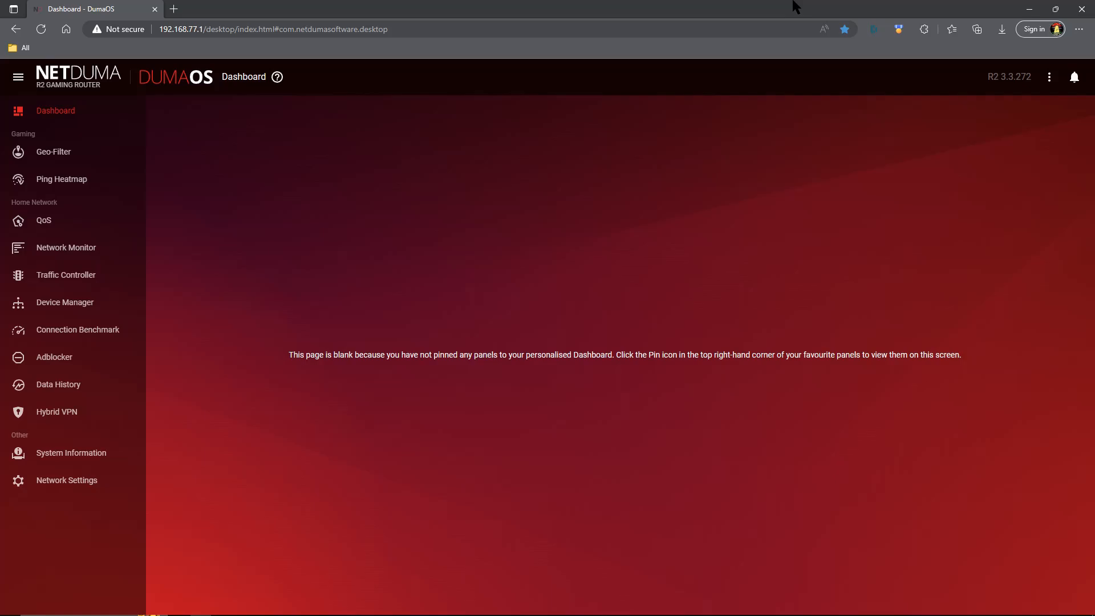
pyautogui.moveTo(689, 112)
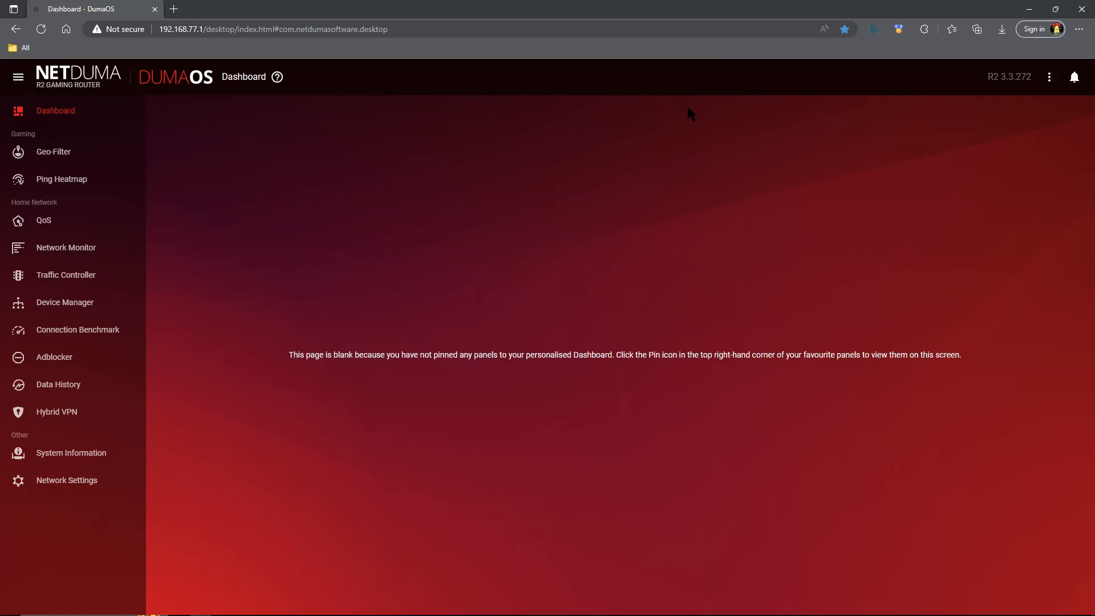
pyautogui.moveTo(637, 181)
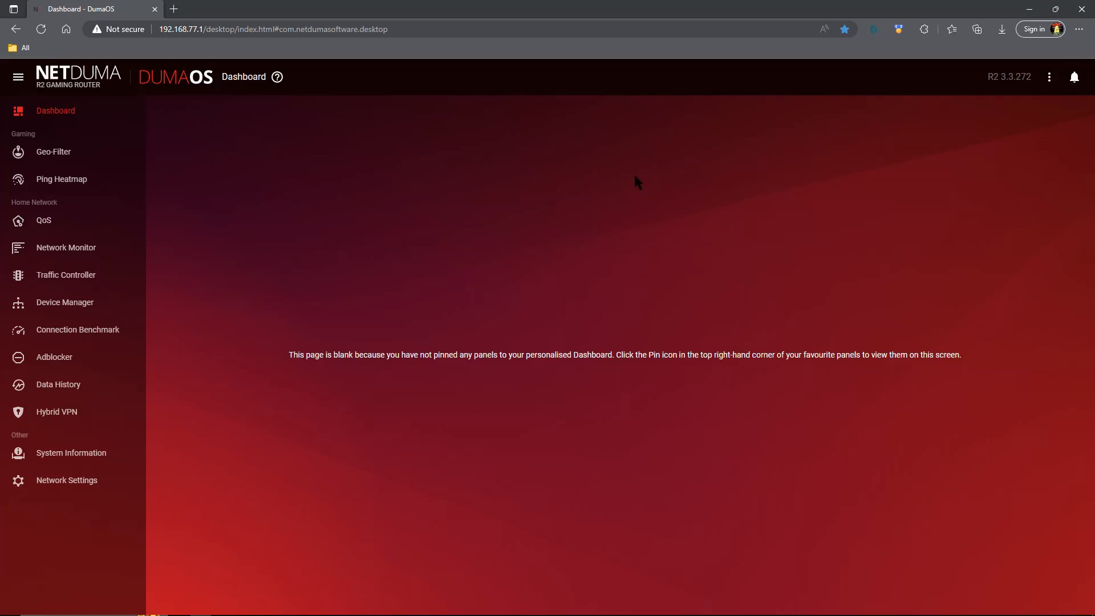
pyautogui.moveTo(612, 187)
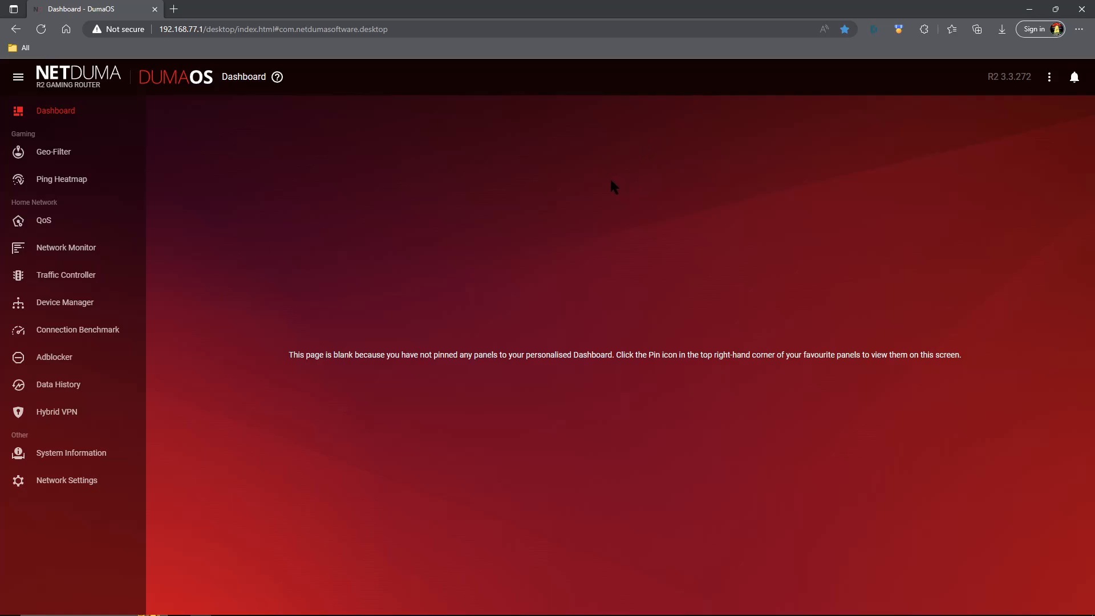
# - Go to the QoS page and show the Congestion Control options menu
pyautogui.click(44, 220)
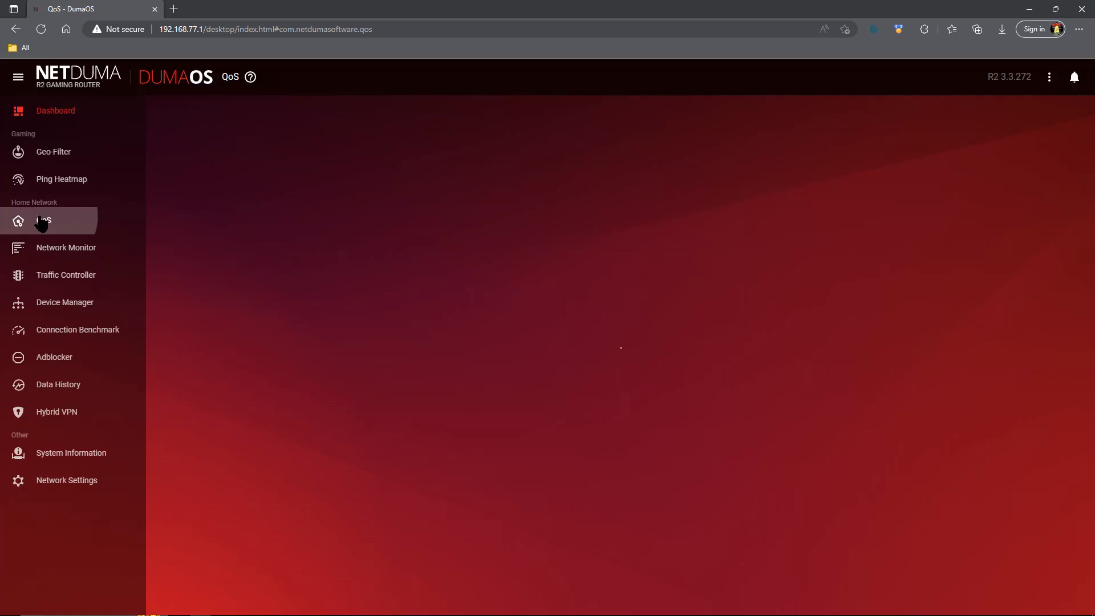
pyautogui.click(43, 220)
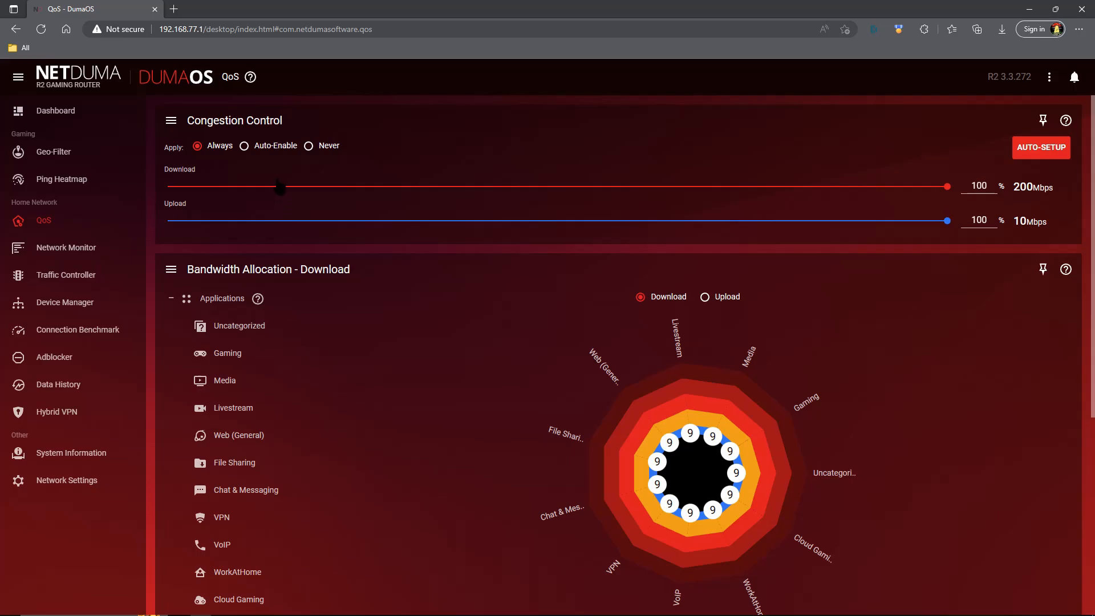
pyautogui.click(171, 121)
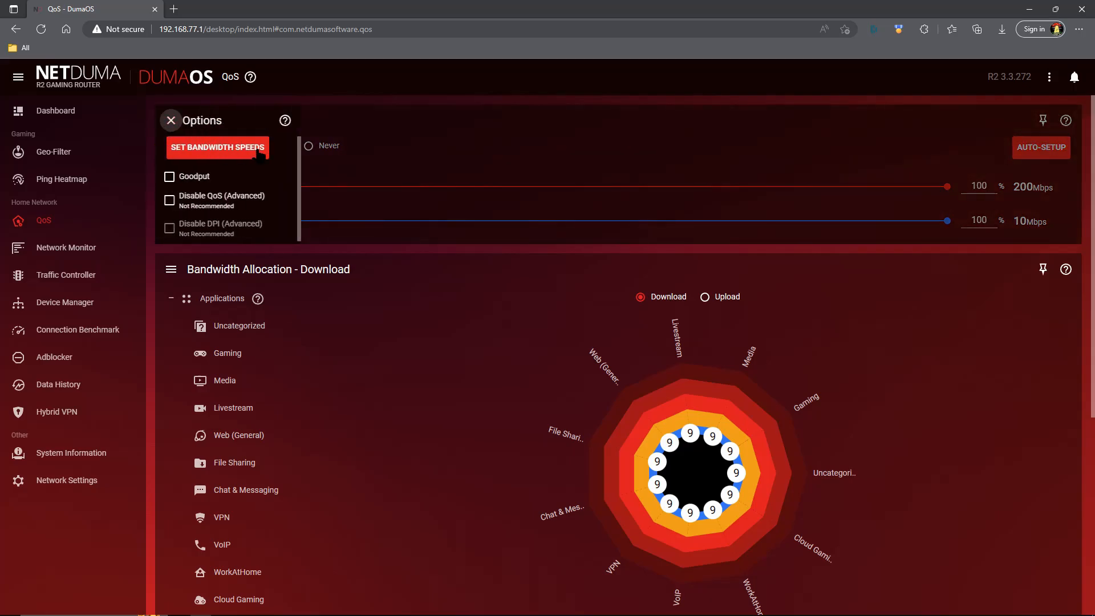
# - Set bandwidth speeds to 200 Mbps download and 10 Mbps upload and confirm
pyautogui.click(217, 147)
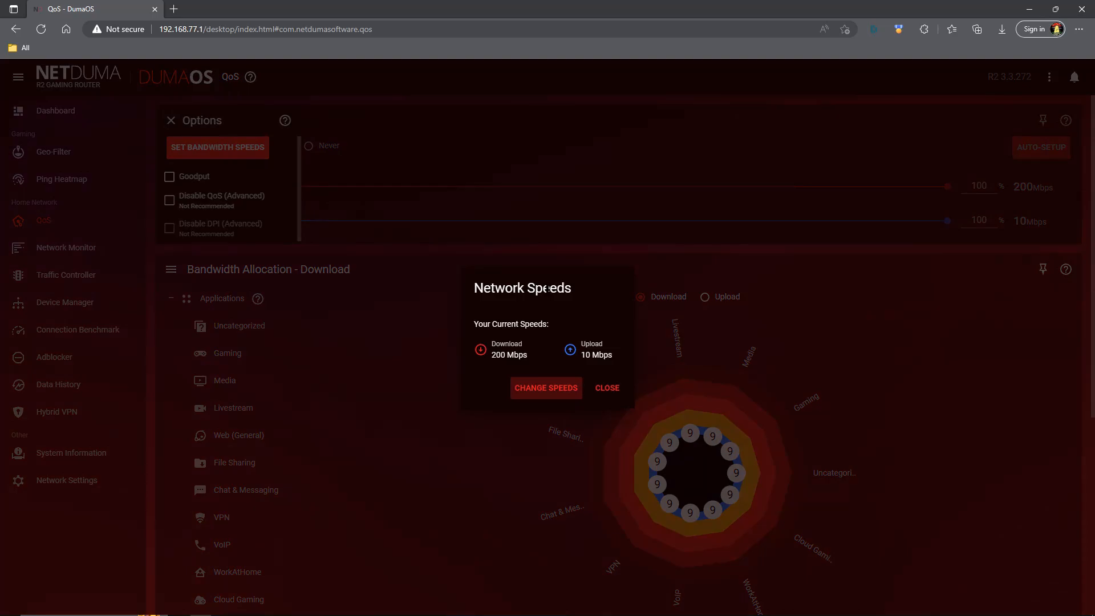
pyautogui.click(547, 388)
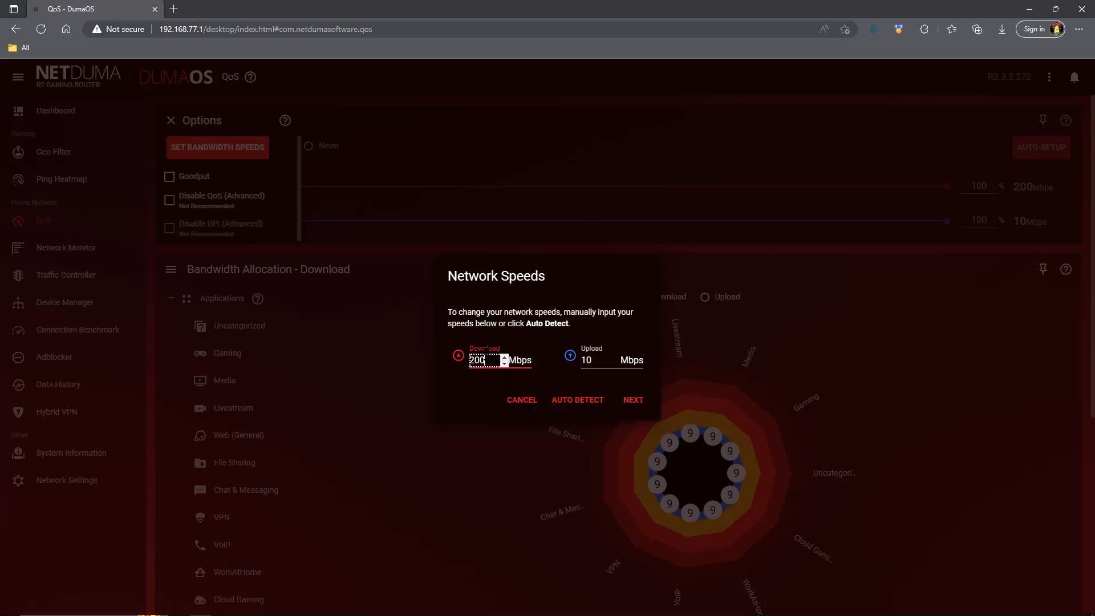
pyautogui.click(634, 400)
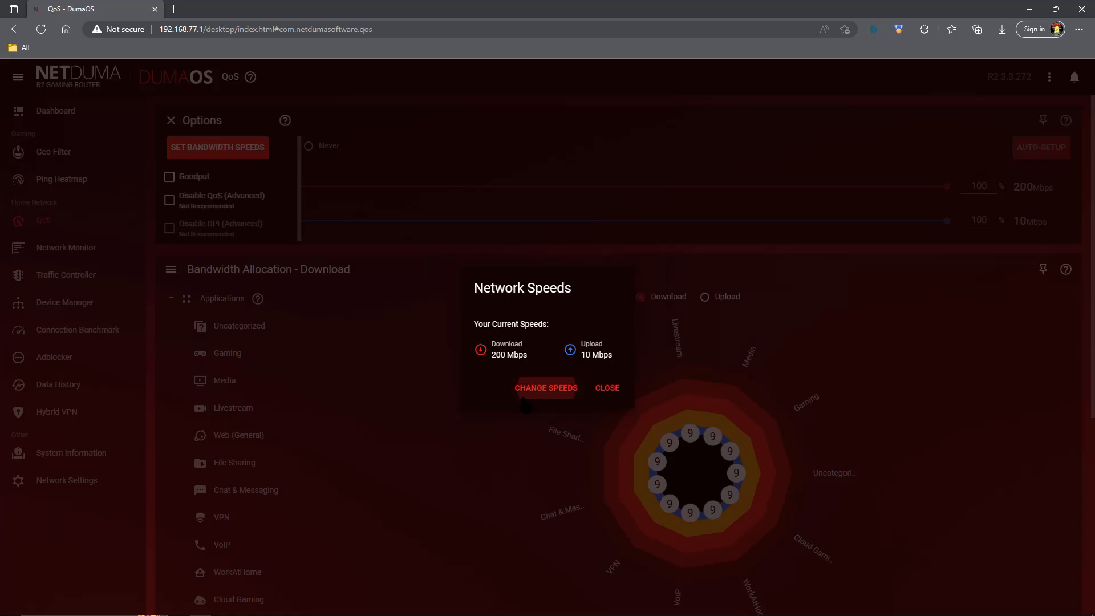
pyautogui.click(607, 388)
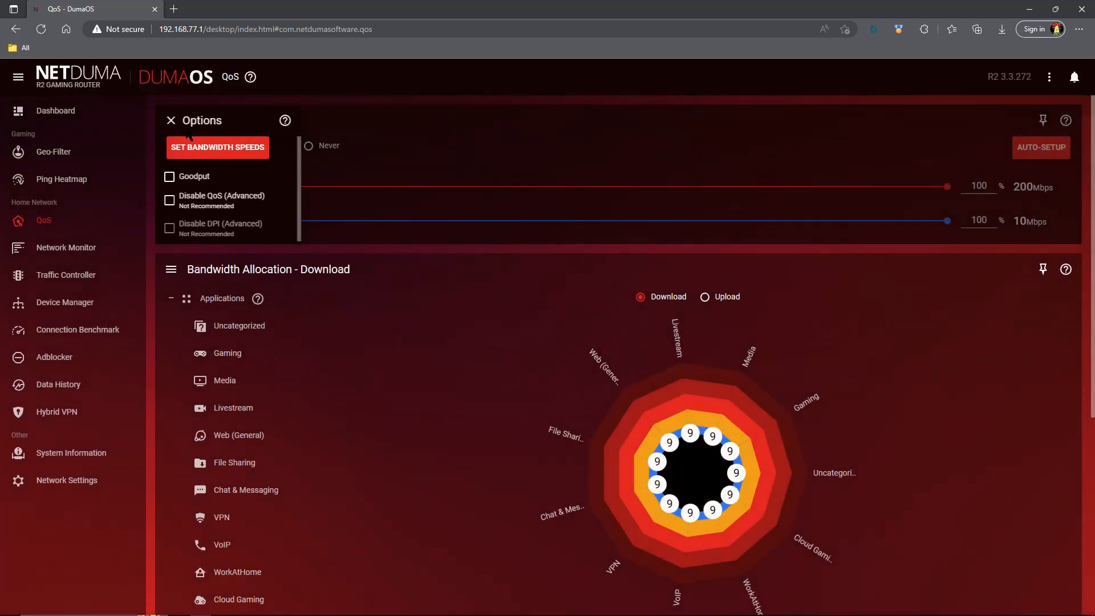
# - Close the options panel to return to Congestion Control applied Always at 100%
pyautogui.click(171, 121)
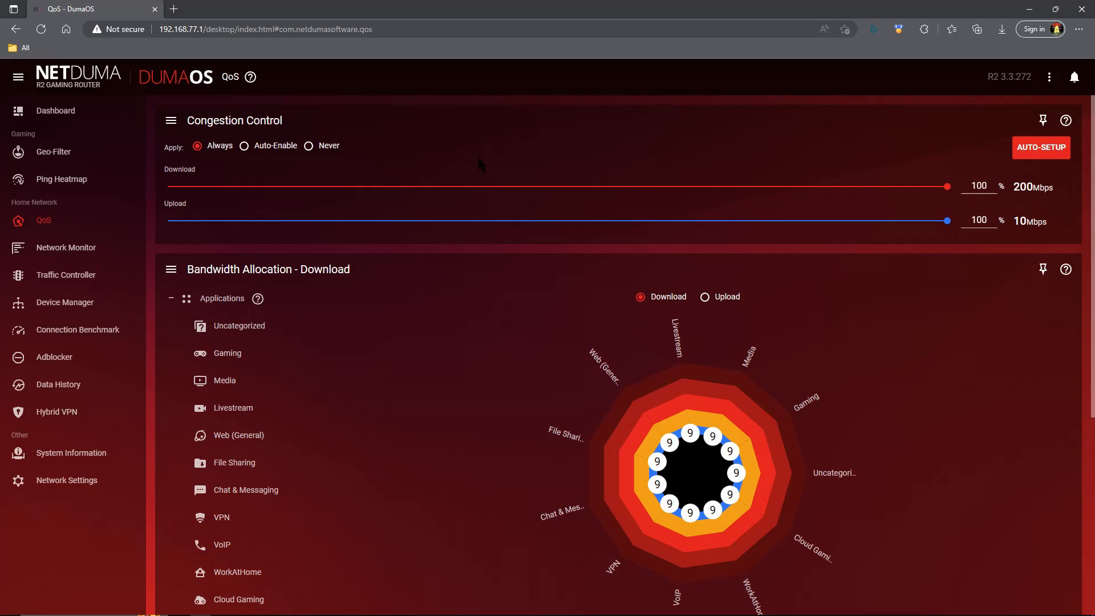
pyautogui.moveTo(502, 165)
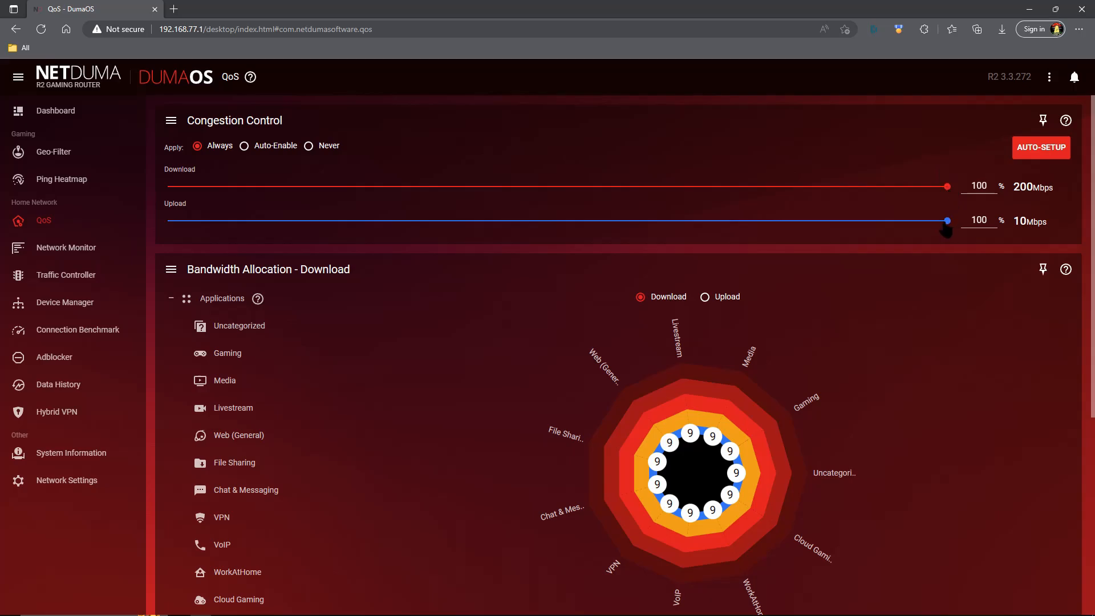
pyautogui.click(979, 185)
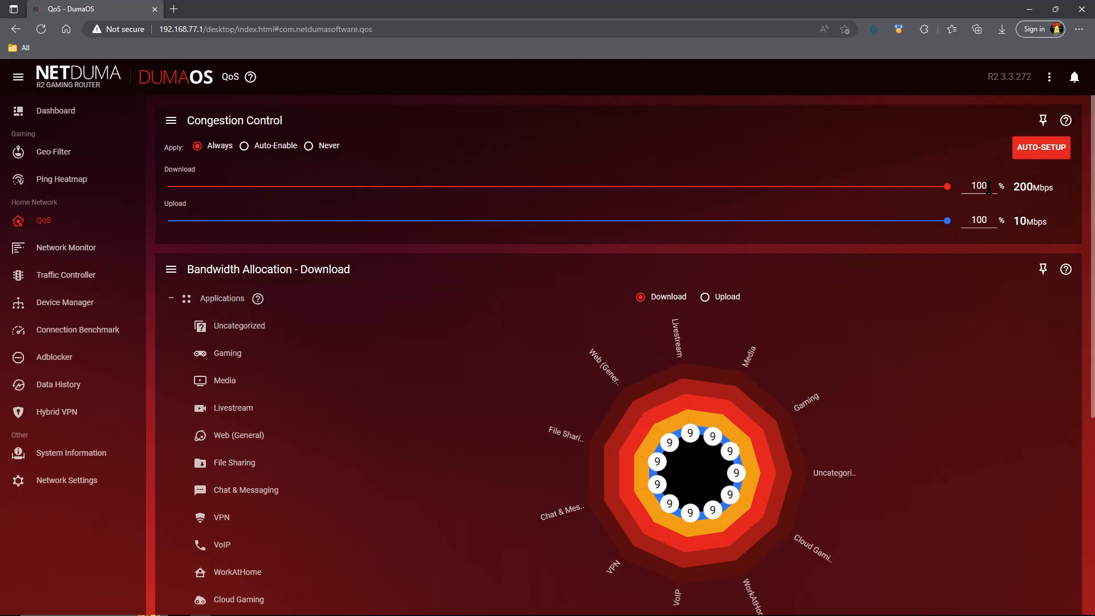
pyautogui.moveTo(839, 228)
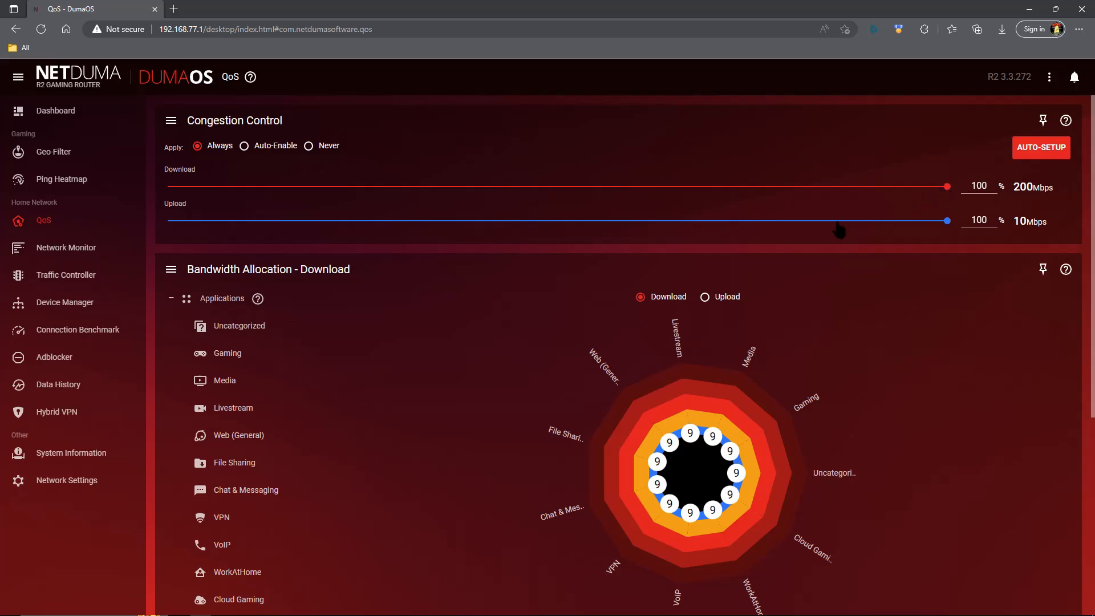
pyautogui.moveTo(66, 336)
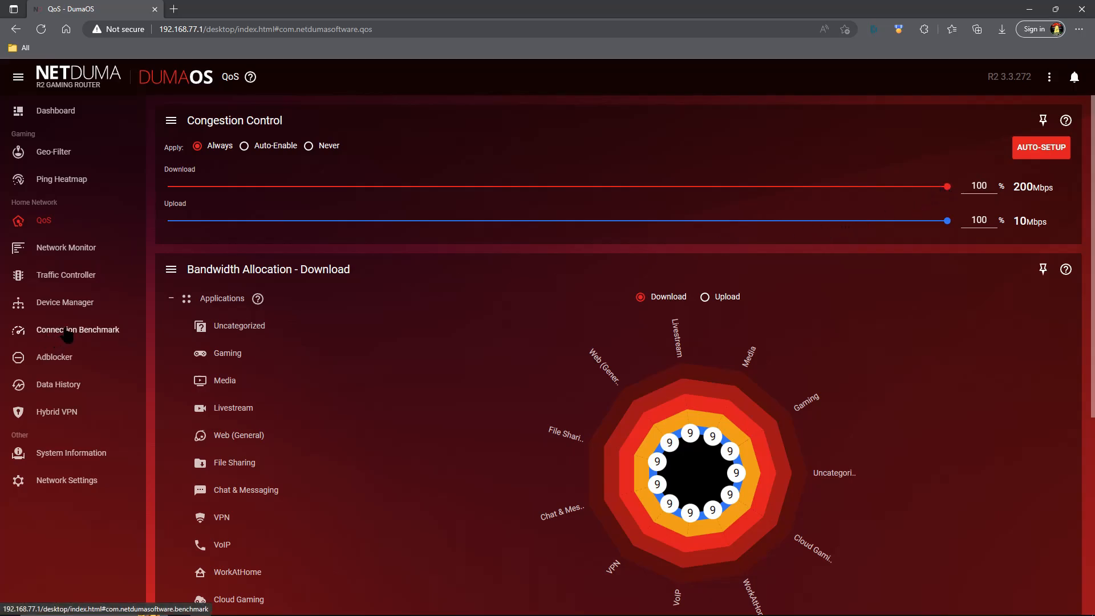
pyautogui.moveTo(371, 246)
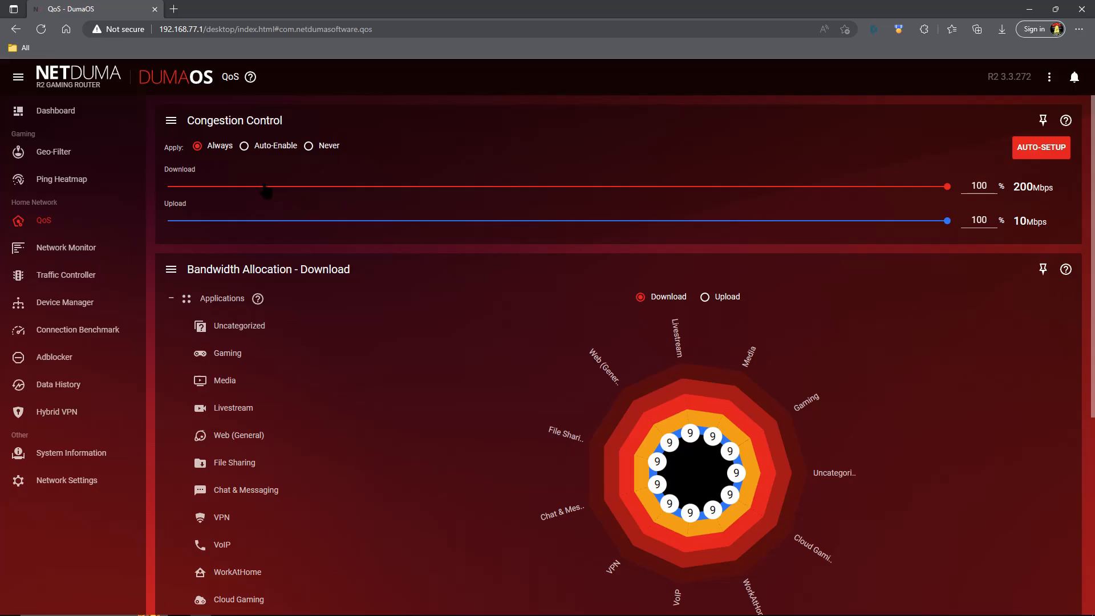
pyautogui.moveTo(285, 176)
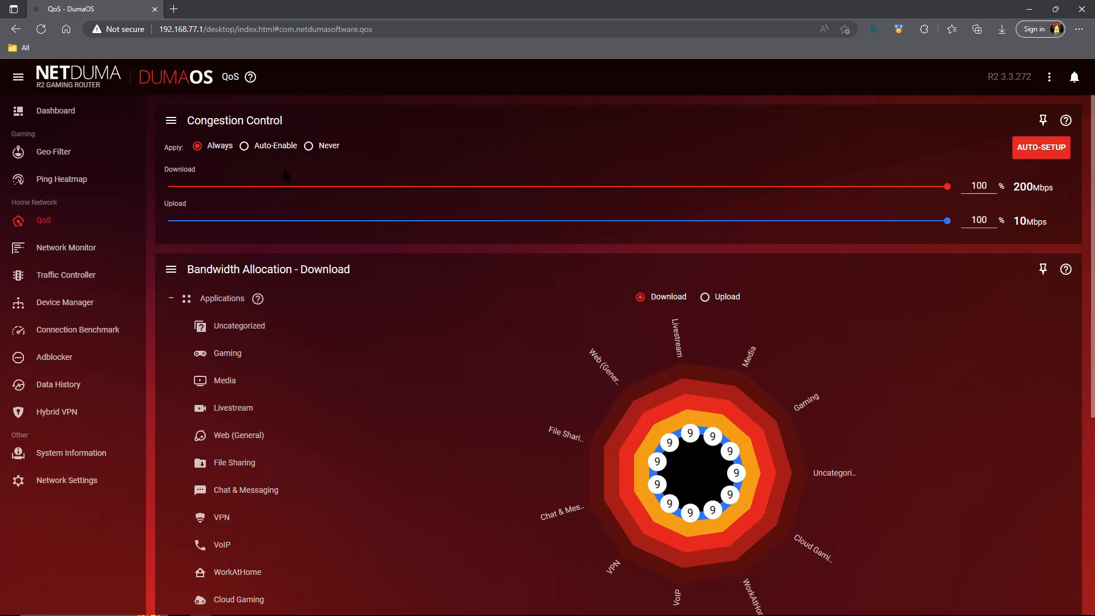
pyautogui.moveTo(212, 150)
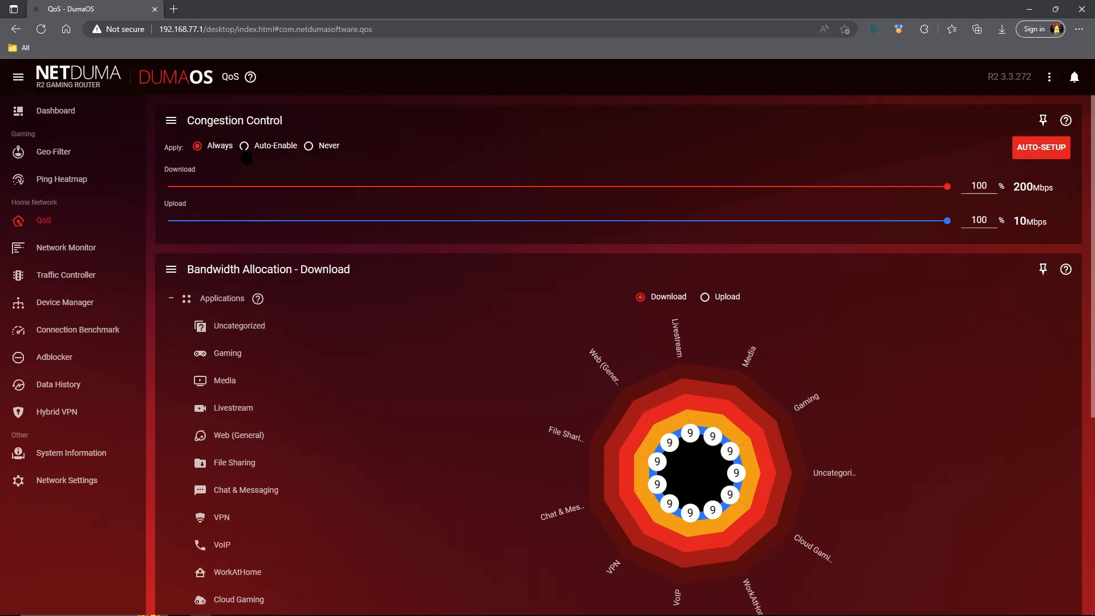
# - Switch Congestion Control's Apply setting from Always to Auto-Enable
pyautogui.click(244, 146)
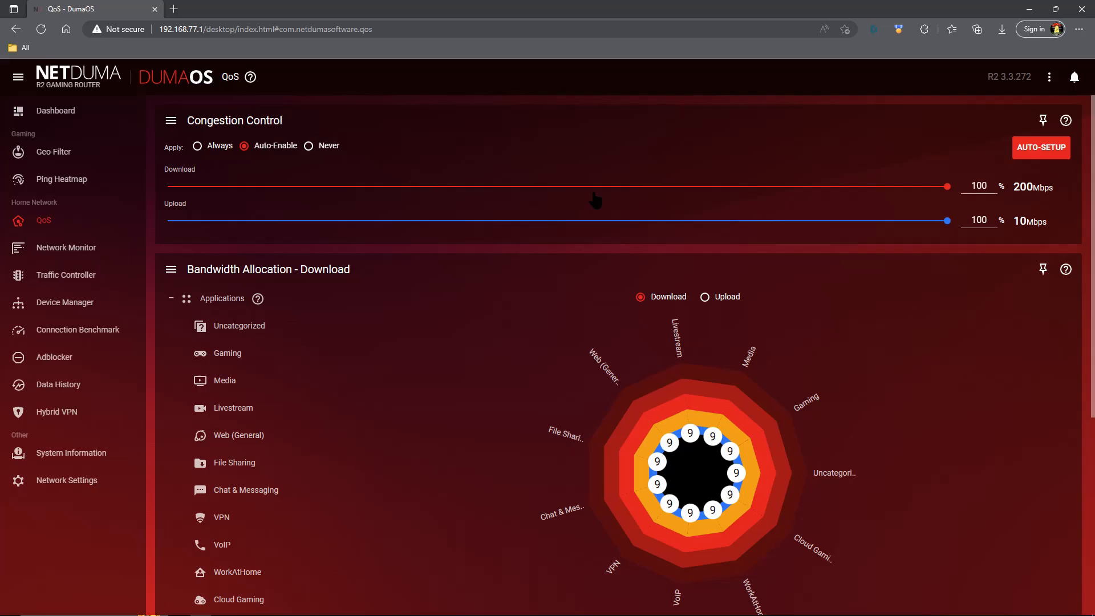
pyautogui.moveTo(250, 181)
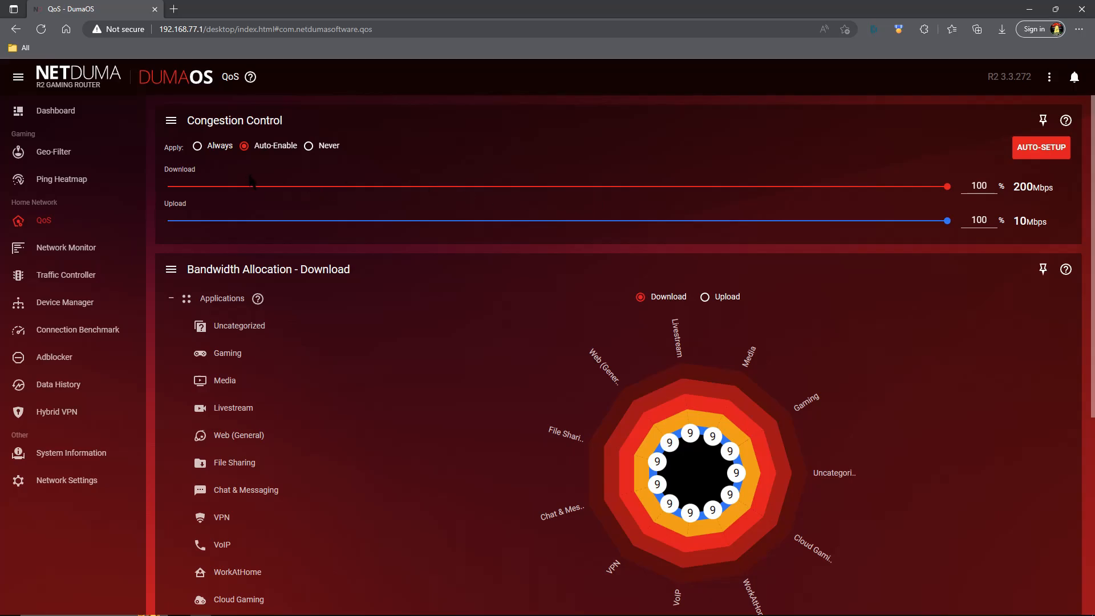
pyautogui.moveTo(313, 210)
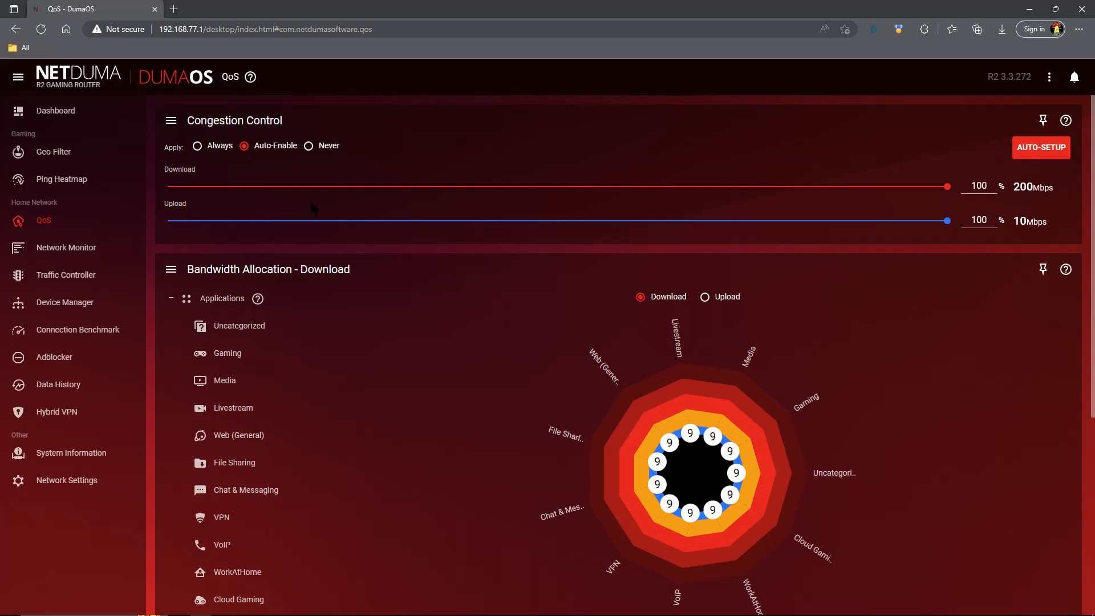
# - Show the Uncategorized download bandwidth panel (18 Mbps, 9%) under Bandwidth Allocation
pyautogui.scroll(-3)
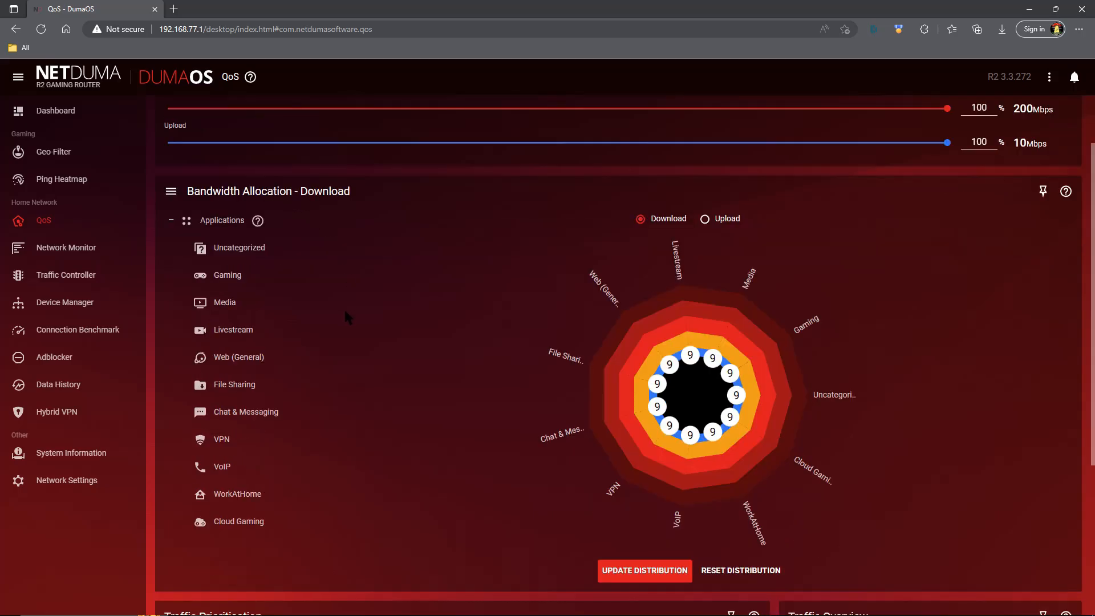
pyautogui.moveTo(342, 214)
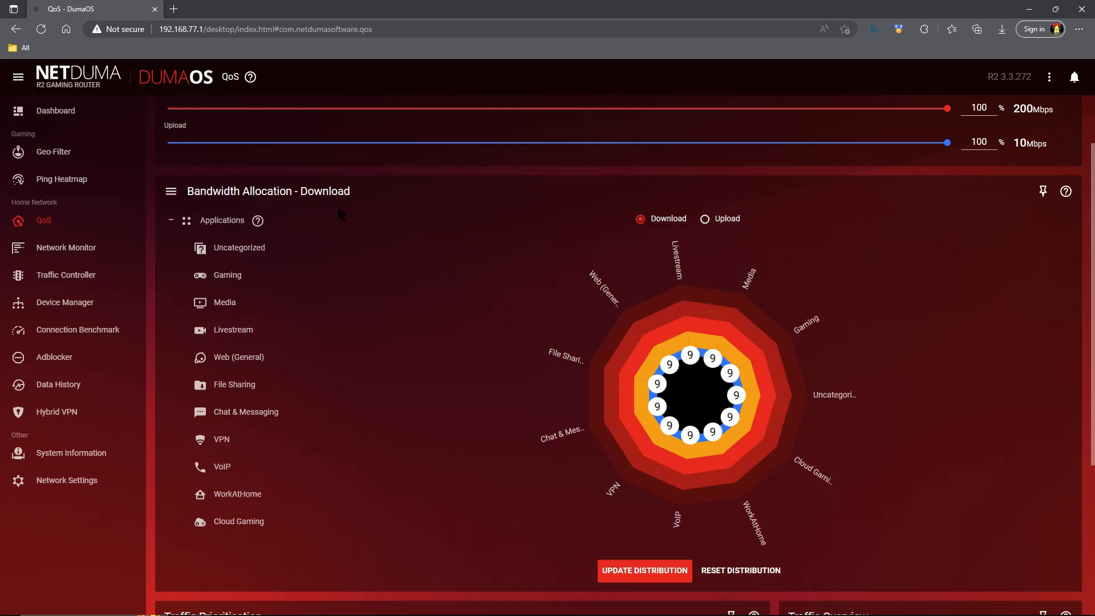
pyautogui.moveTo(849, 259)
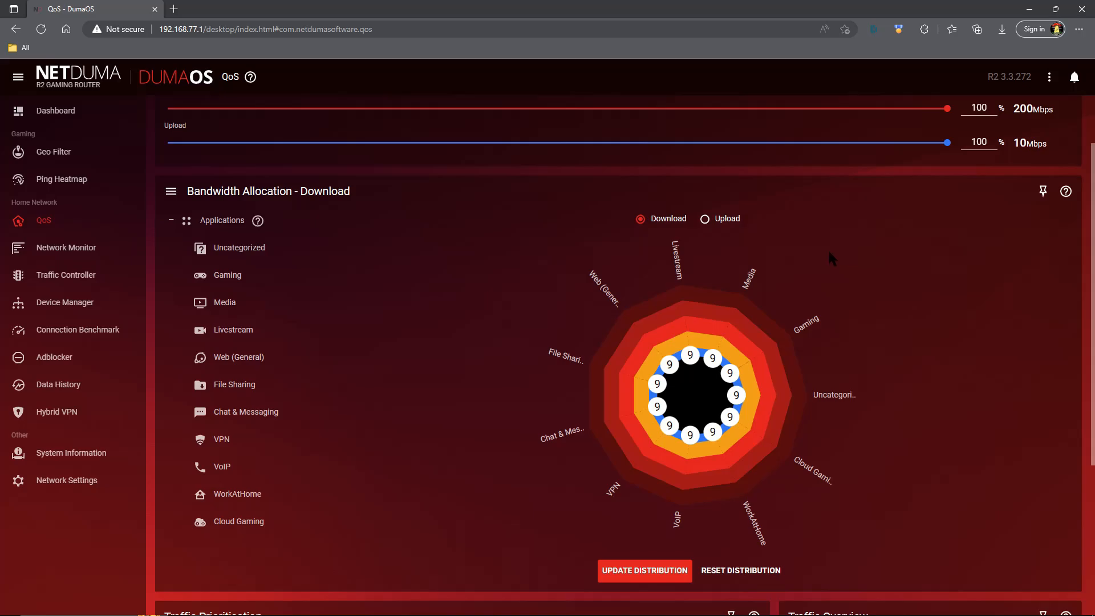
pyautogui.moveTo(797, 267)
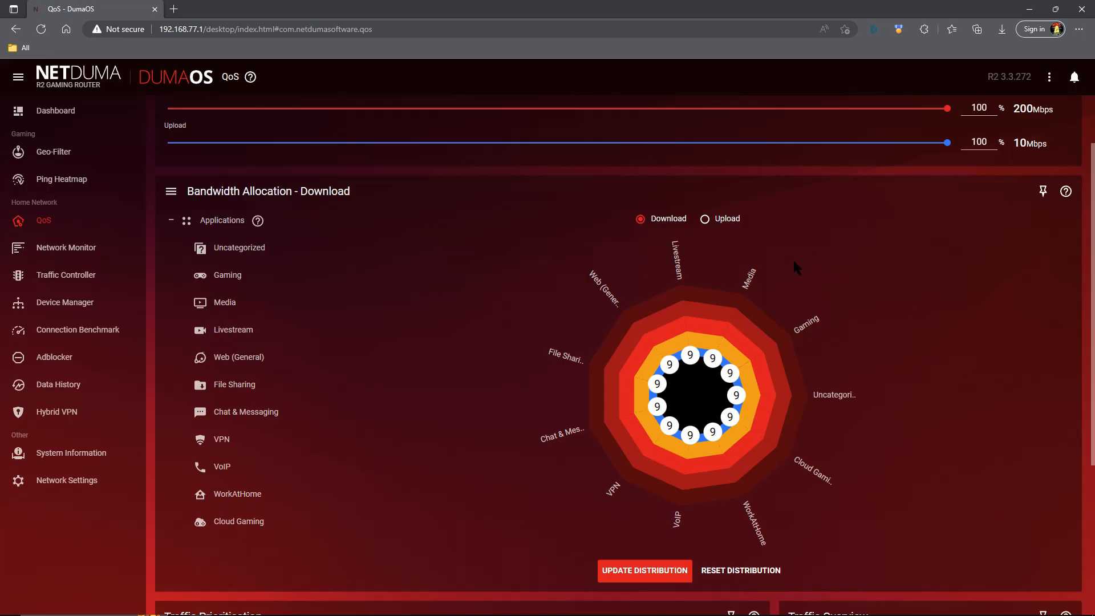
pyautogui.moveTo(730, 374)
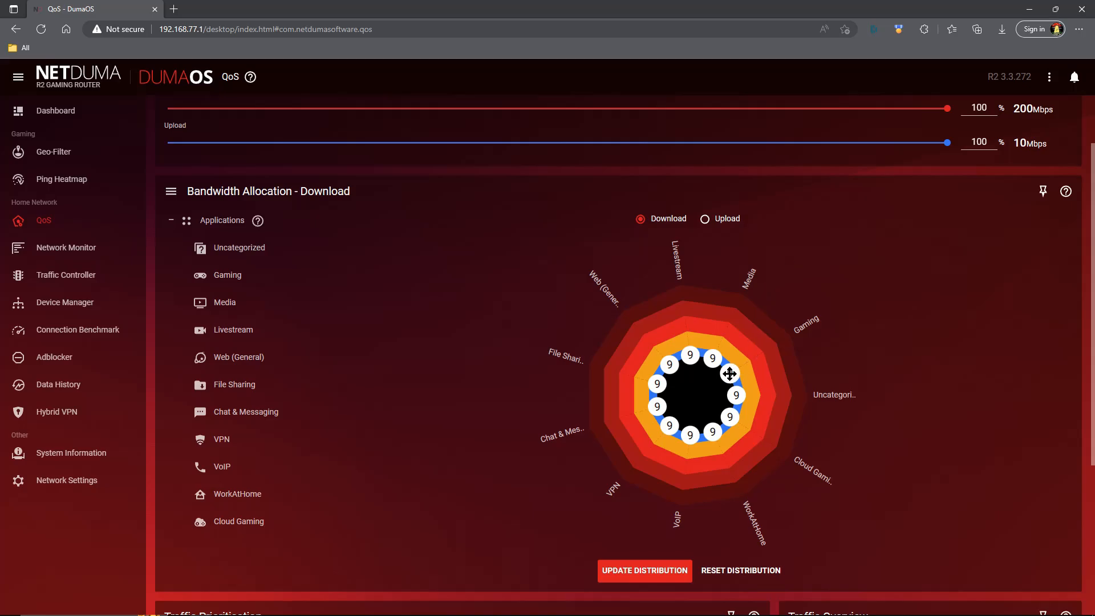
pyautogui.moveTo(812, 339)
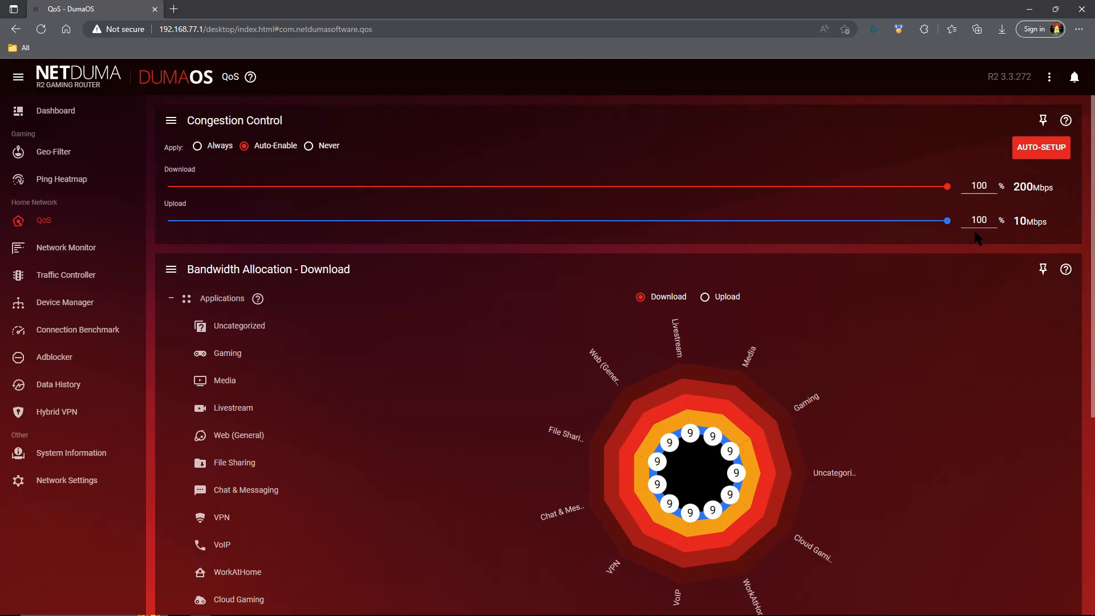
pyautogui.moveTo(894, 212)
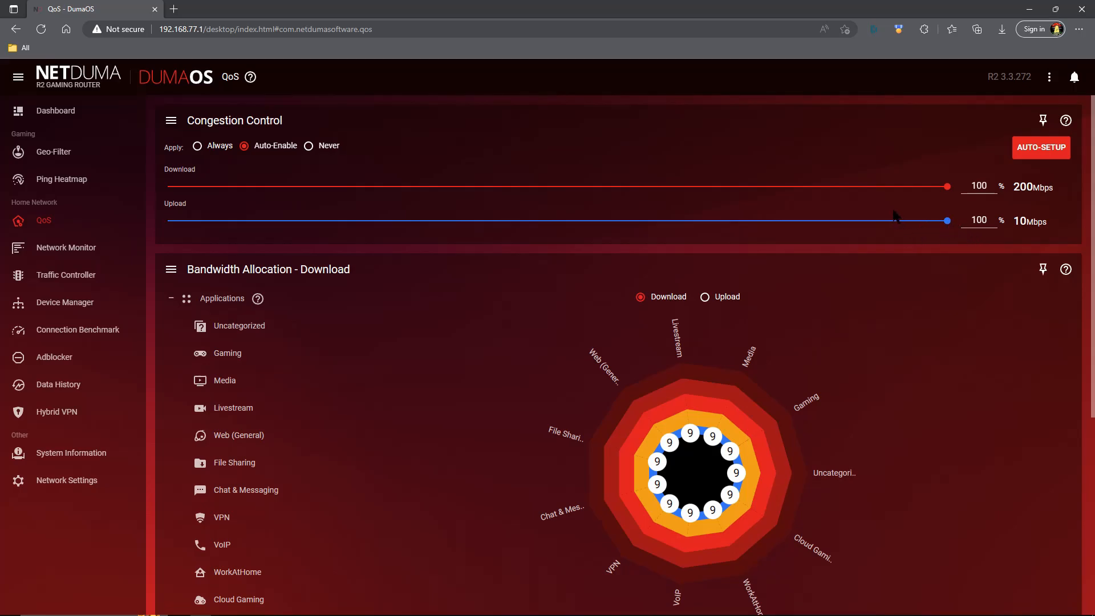
pyautogui.scroll(-3)
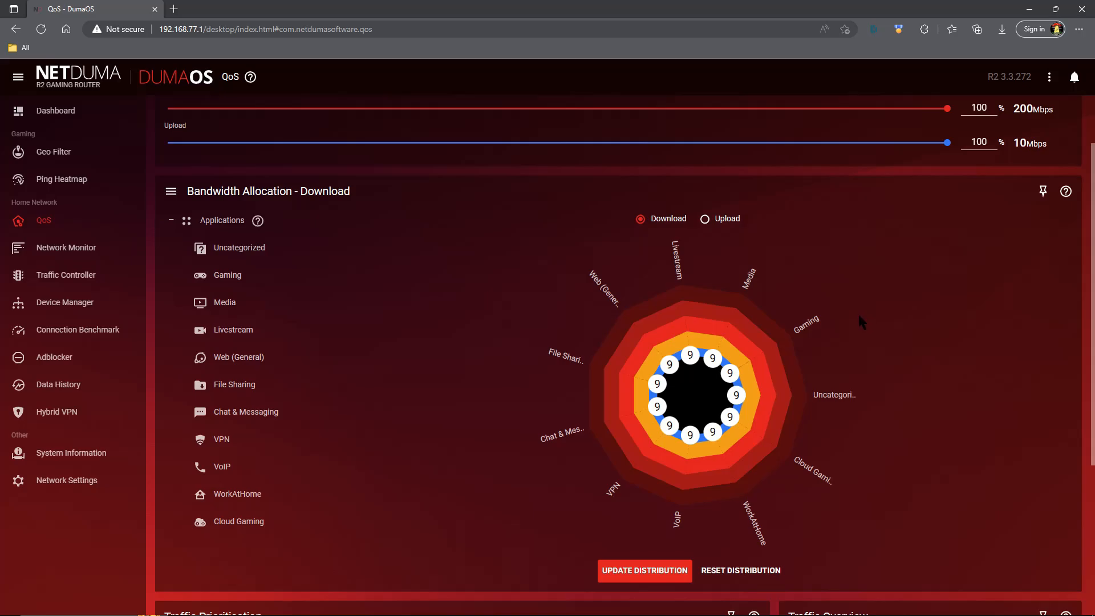
pyautogui.scroll(3)
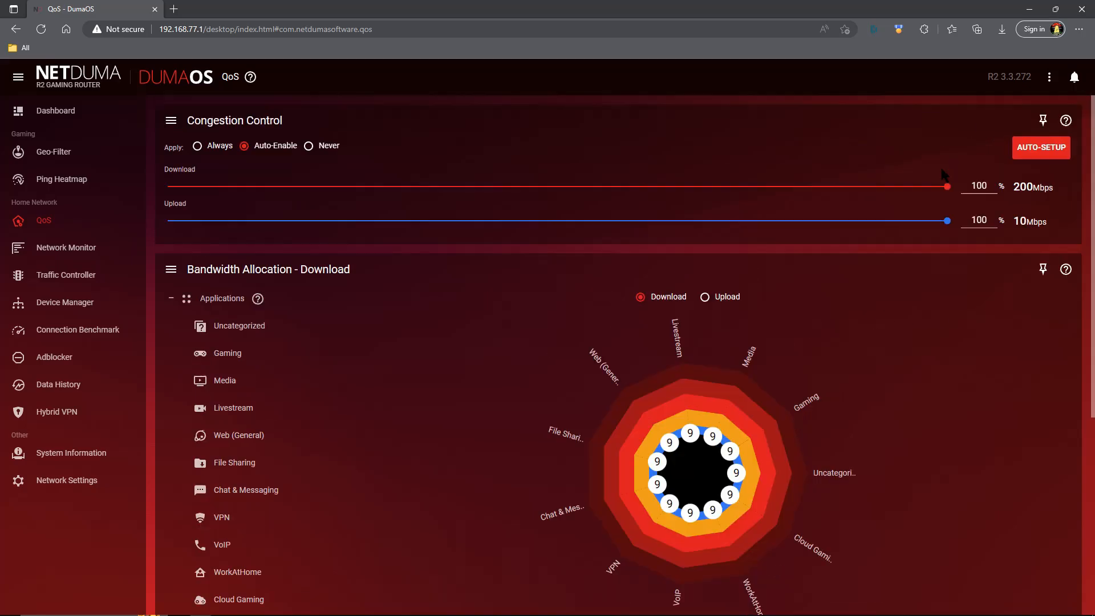
pyautogui.moveTo(261, 165)
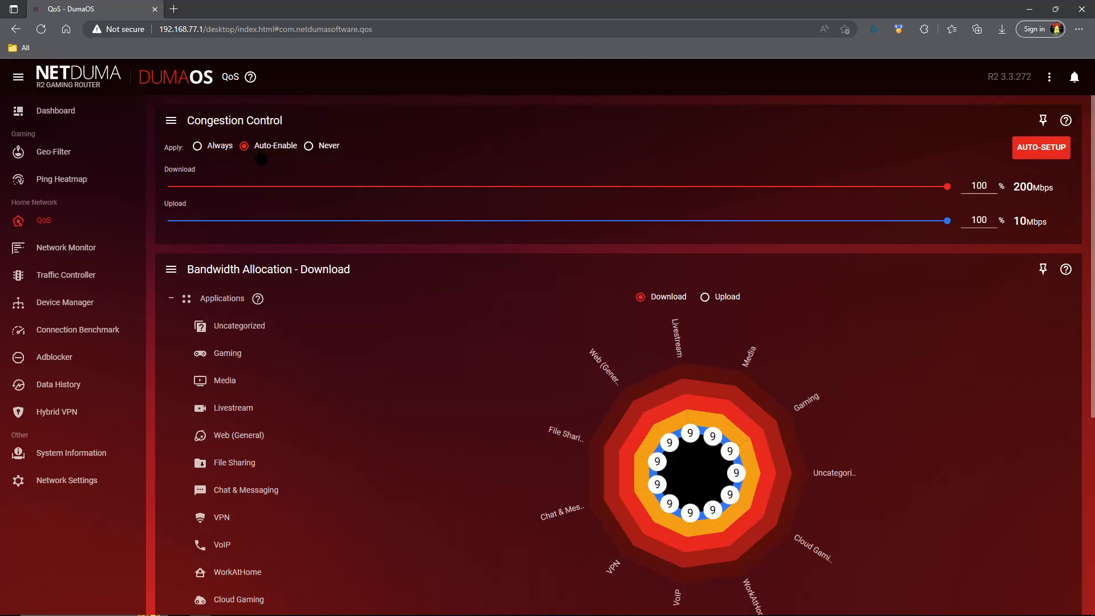
pyautogui.scroll(-3)
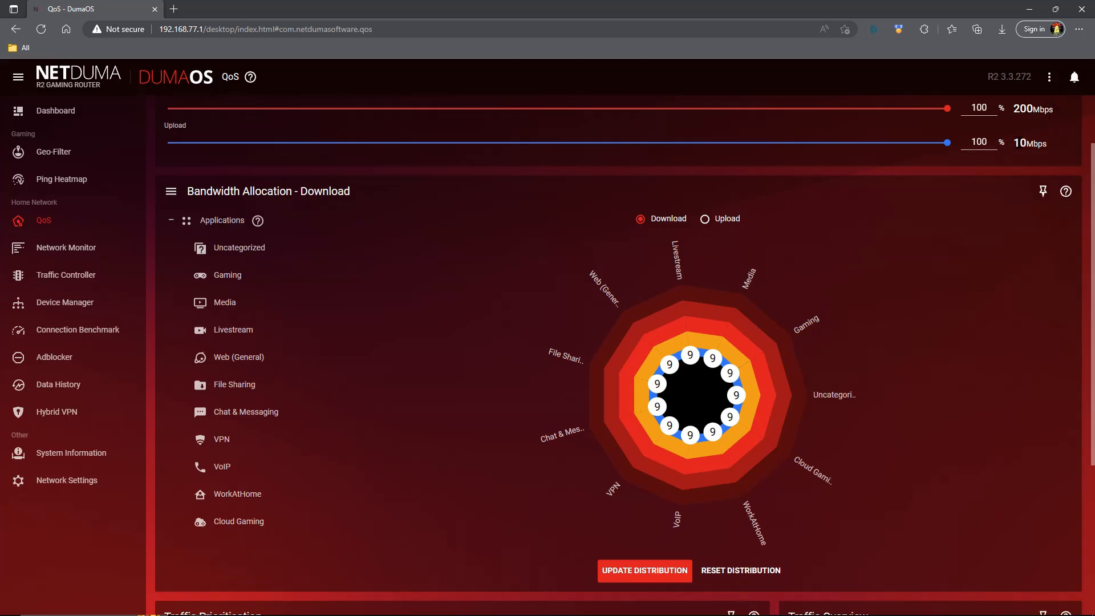
pyautogui.moveTo(820, 452)
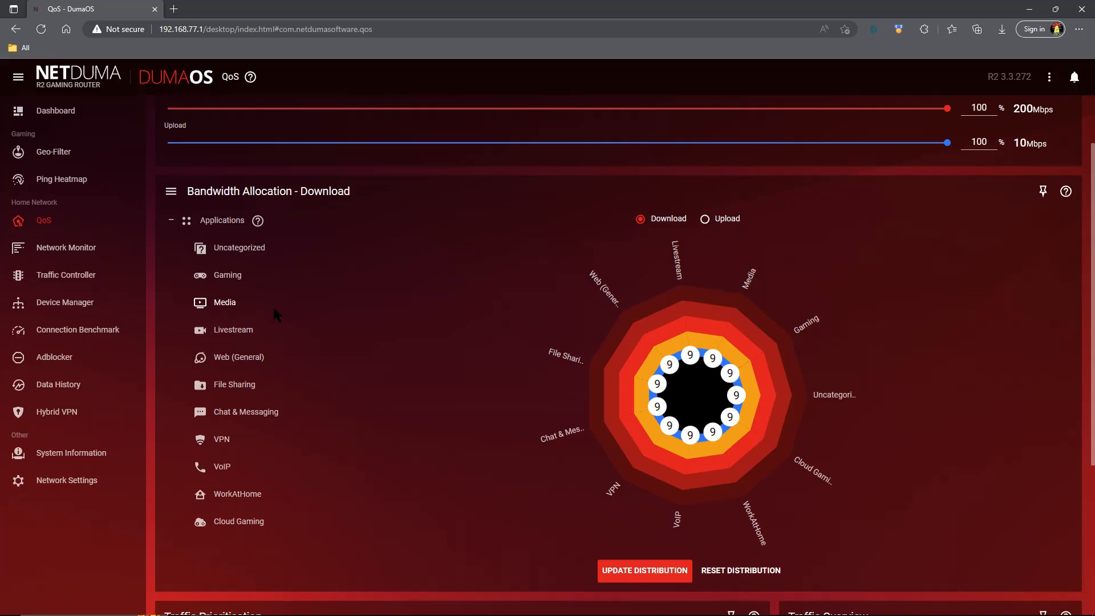
pyautogui.click(240, 247)
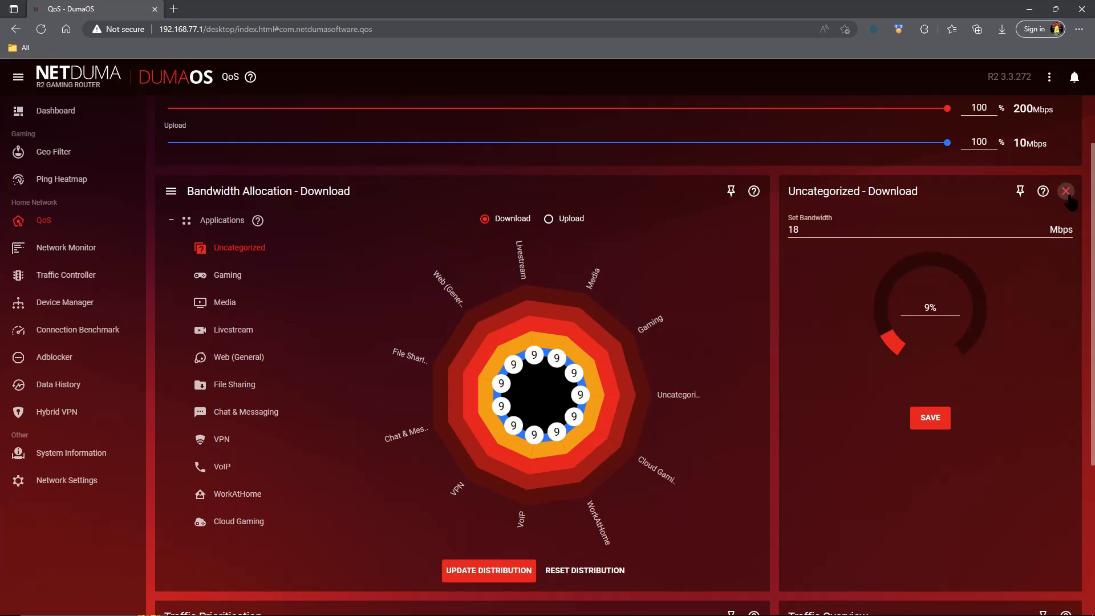
# - Close the Uncategorized download panel, leaving the allocation wheel showing
pyautogui.click(1065, 191)
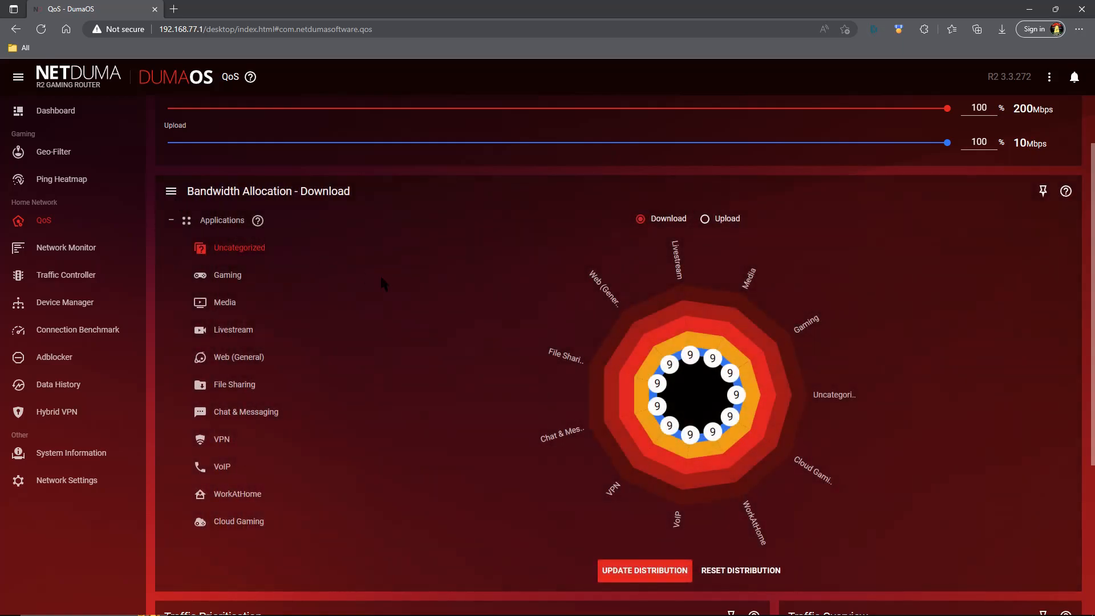
pyautogui.moveTo(394, 328)
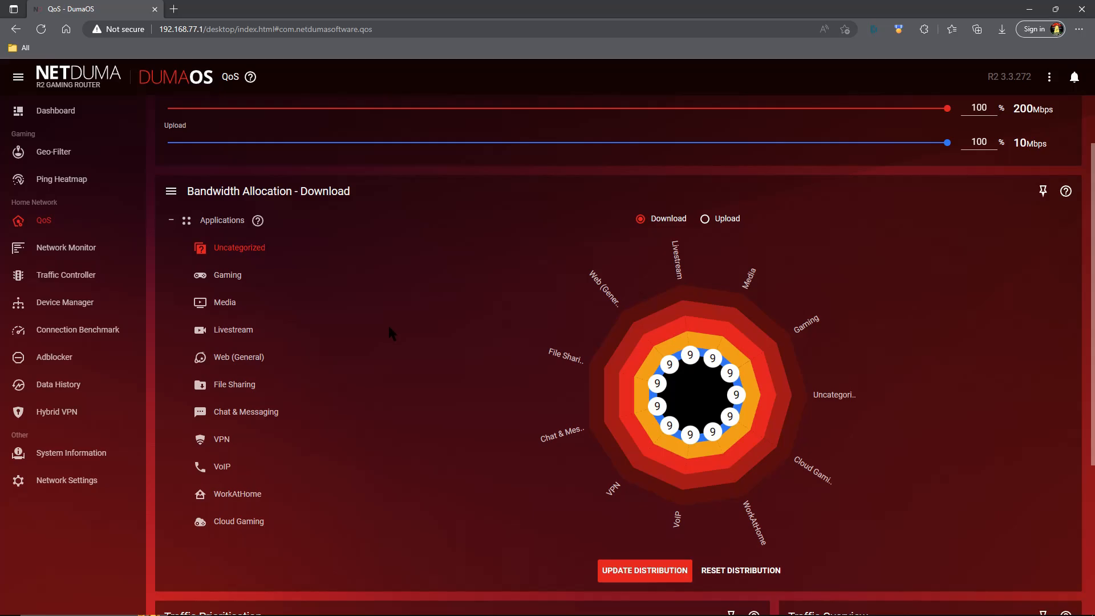
pyautogui.moveTo(415, 332)
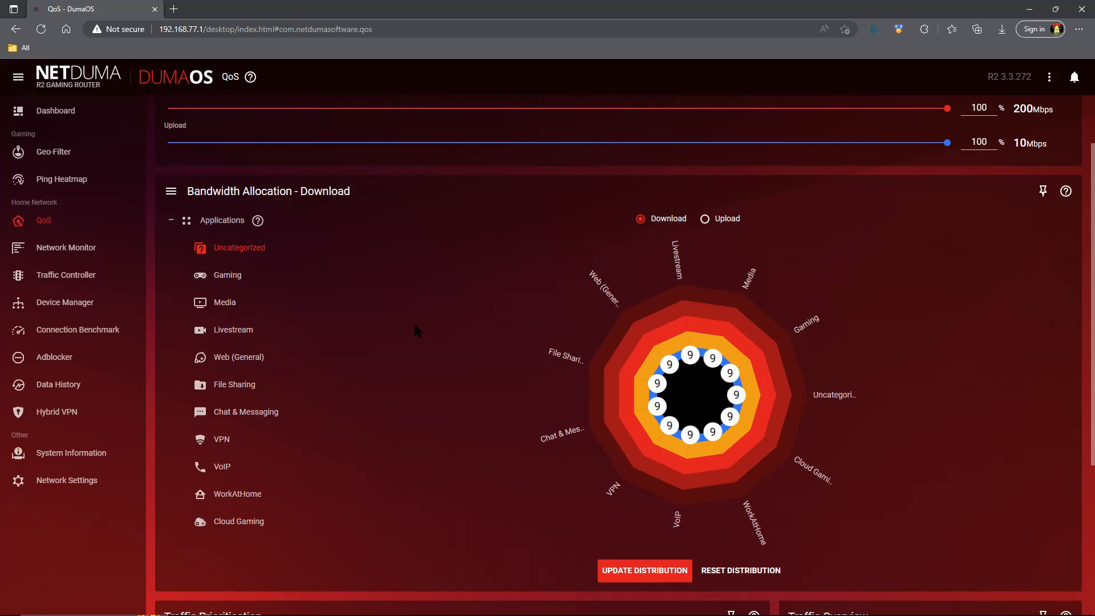
pyautogui.moveTo(755, 405)
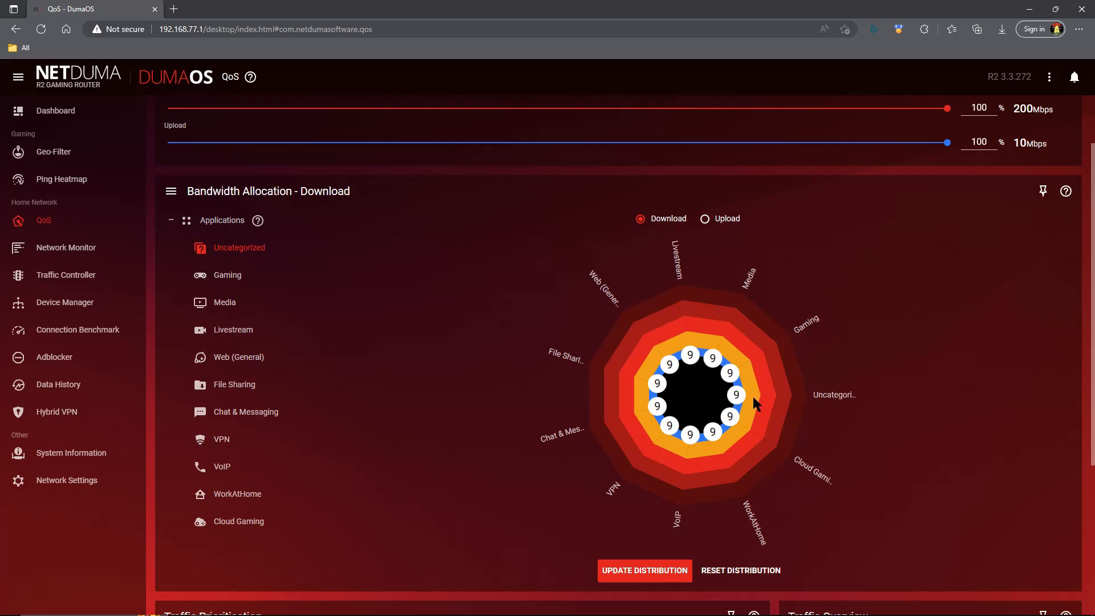
# - Scroll down to the Traffic Prioritisation list and Traffic Overview chart
pyautogui.scroll(-3)
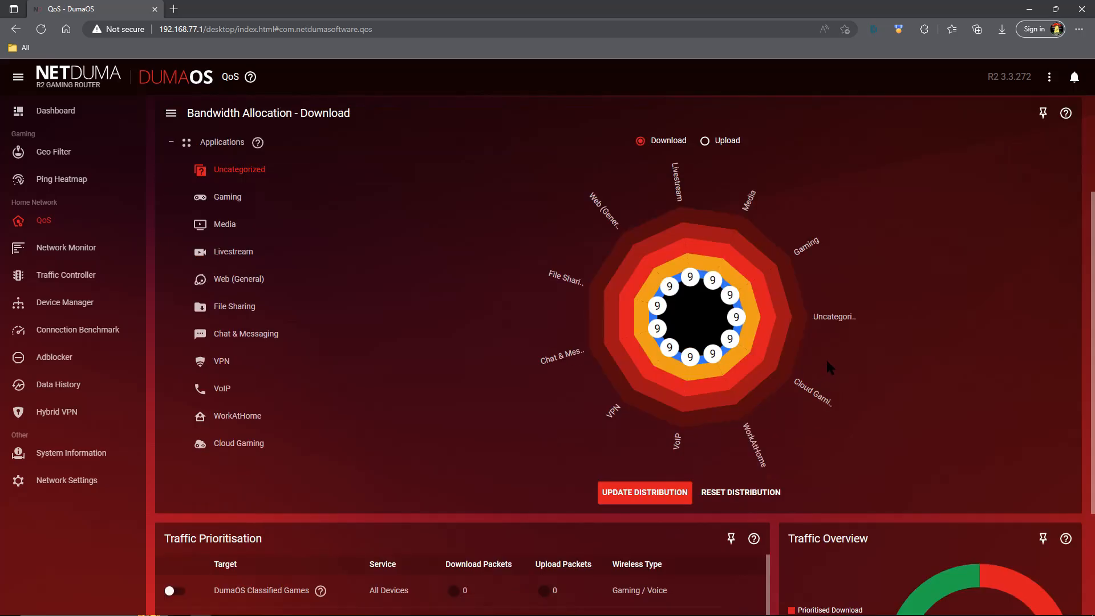
pyautogui.scroll(-3)
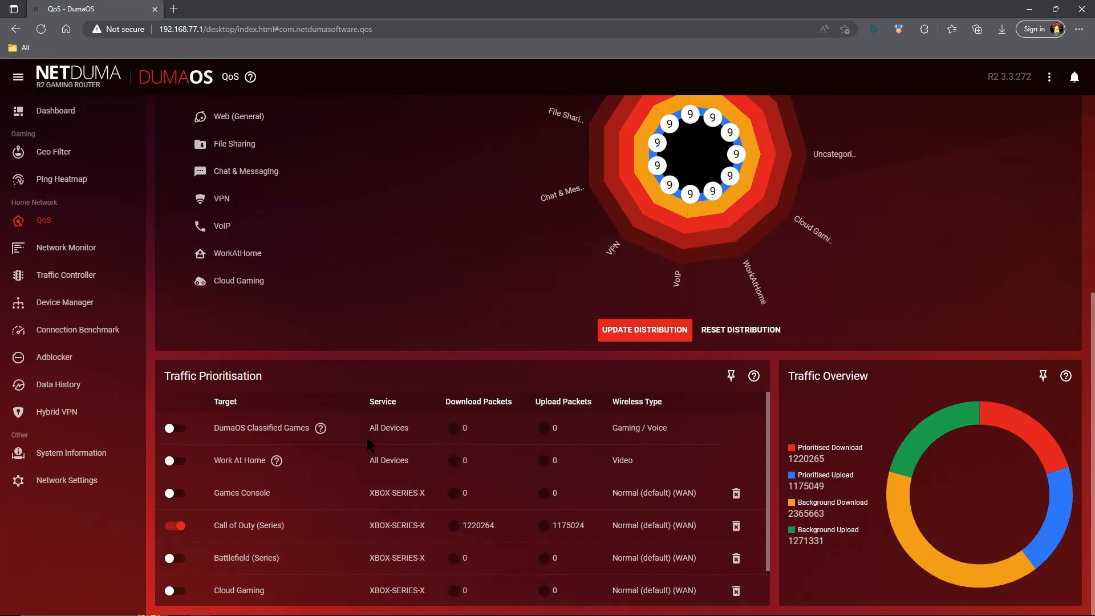
pyautogui.moveTo(315, 444)
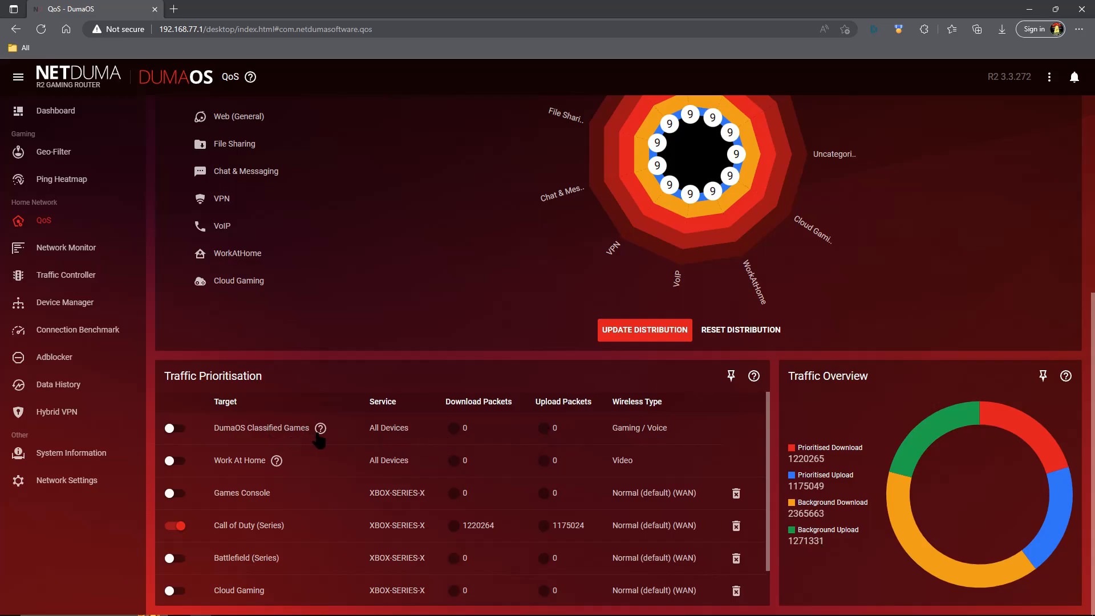
pyautogui.moveTo(625, 442)
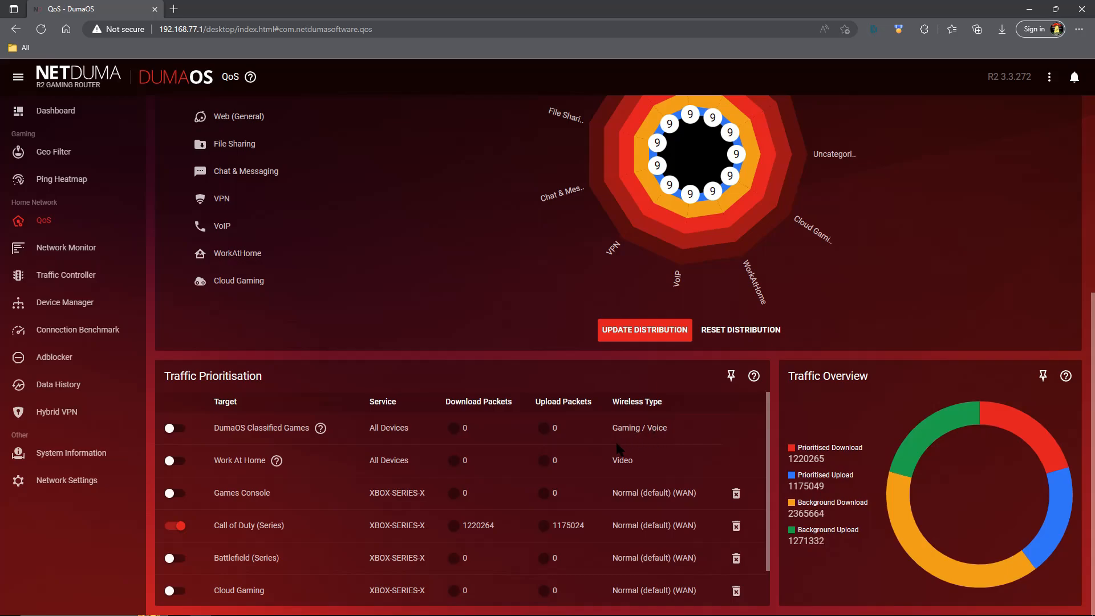
pyautogui.moveTo(563, 462)
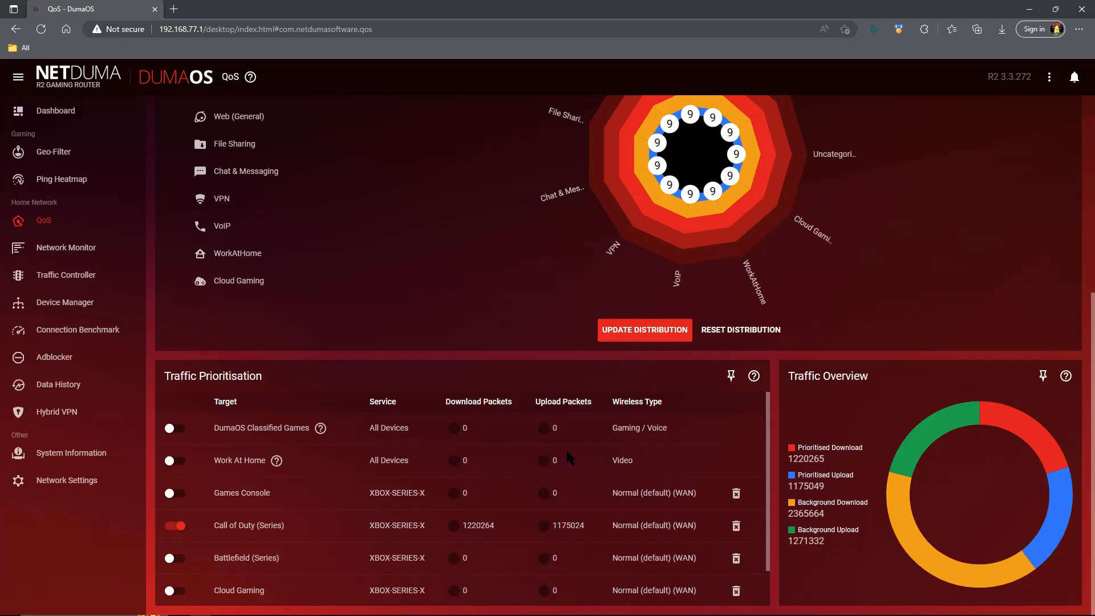
pyautogui.moveTo(255, 443)
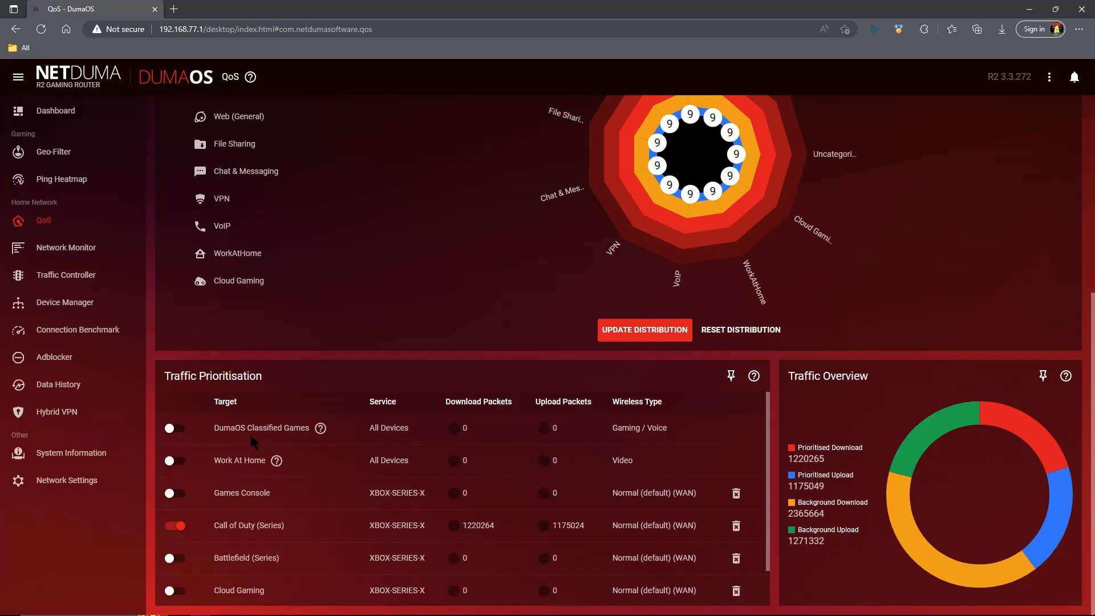
pyautogui.moveTo(260, 438)
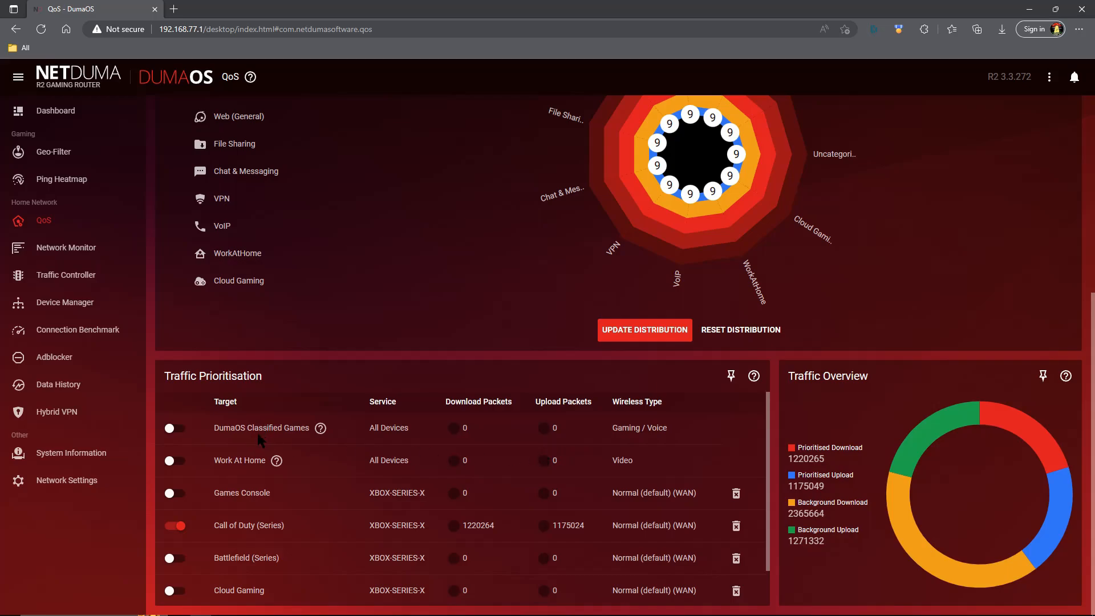
pyautogui.moveTo(589, 448)
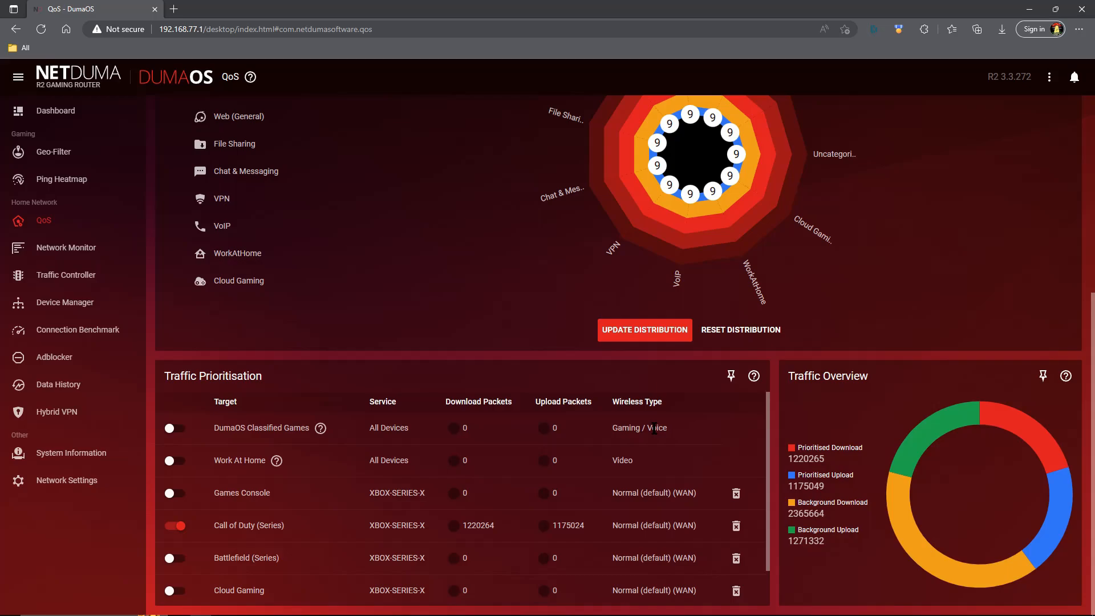
pyautogui.moveTo(645, 452)
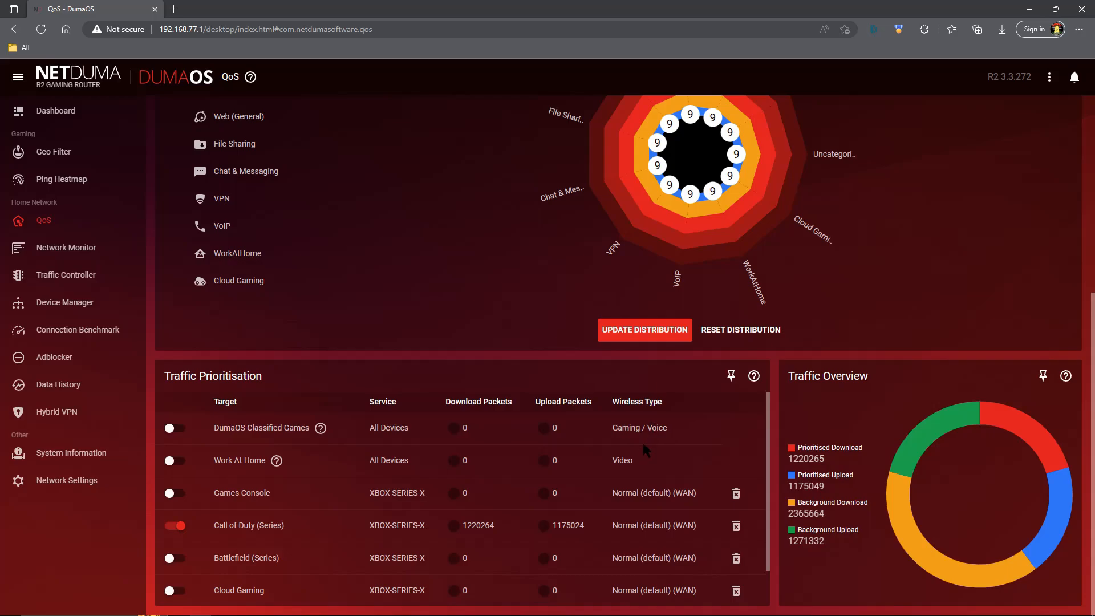
pyautogui.moveTo(544, 482)
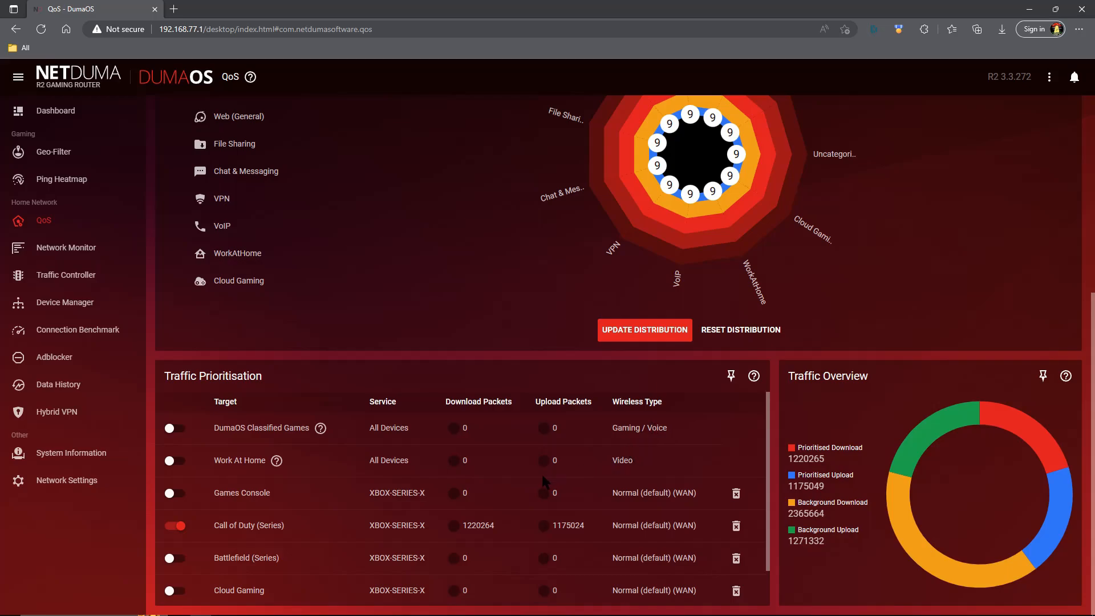
pyautogui.moveTo(507, 473)
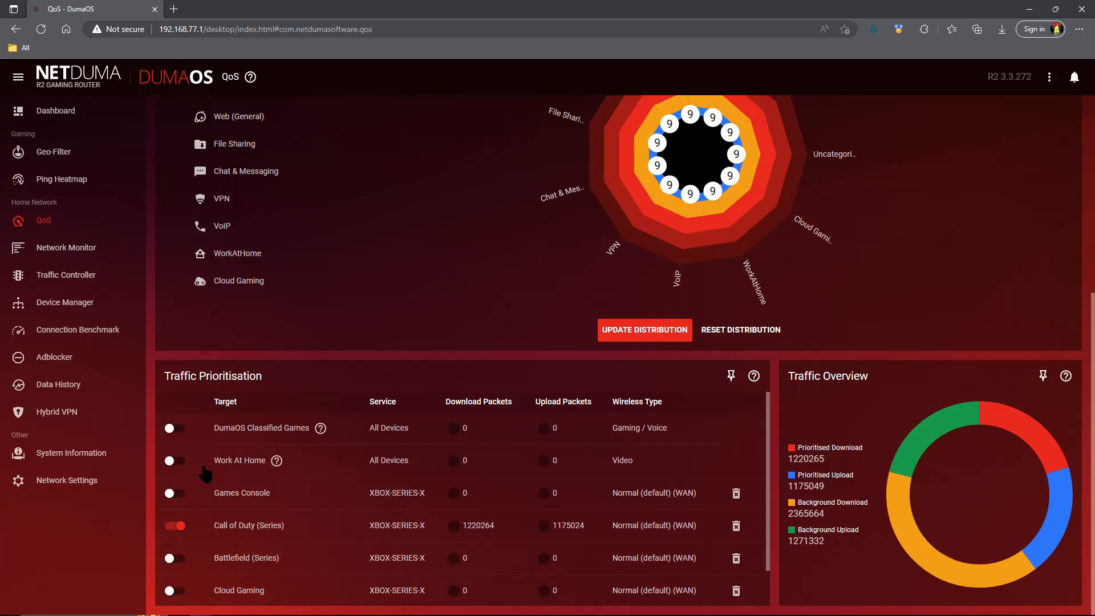
pyautogui.moveTo(274, 469)
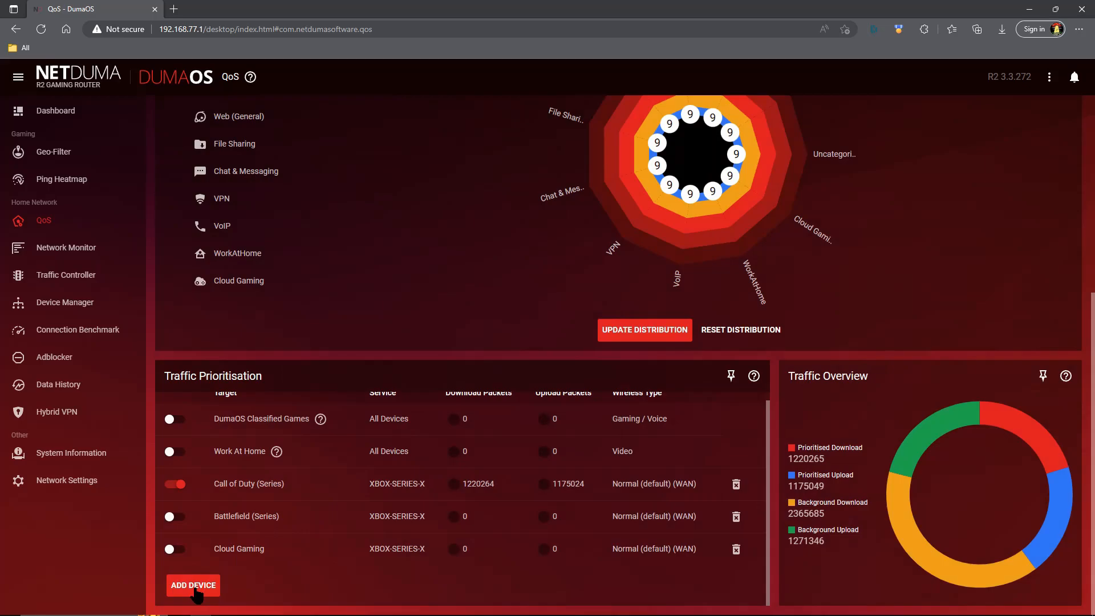
# - Add a Games Console rule for XBOX-SERIES-X, Normal traffic applied to WAN
pyautogui.click(192, 586)
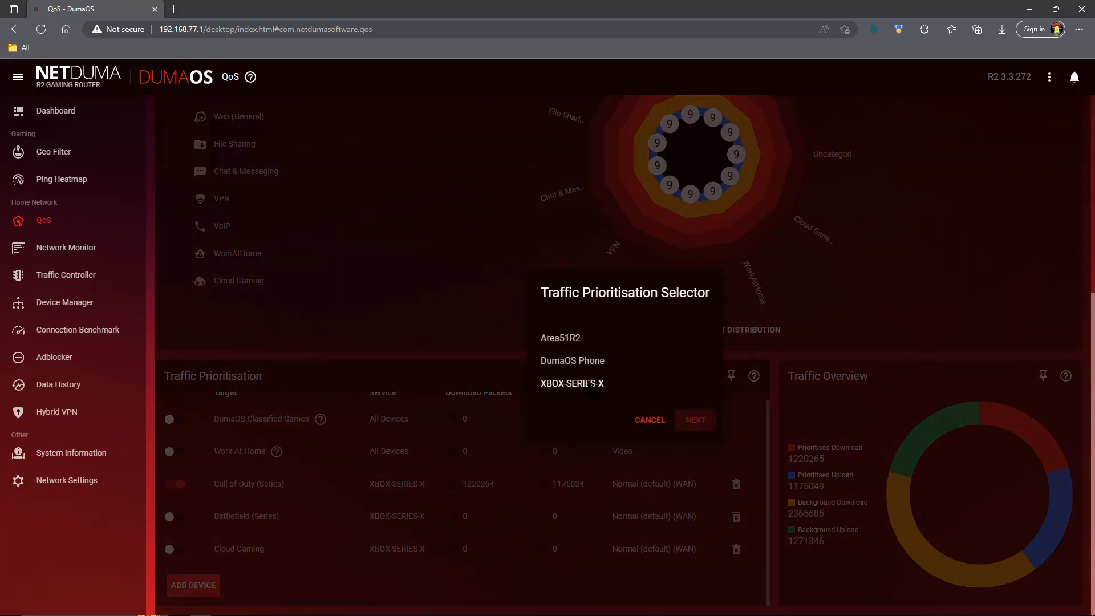
pyautogui.click(573, 383)
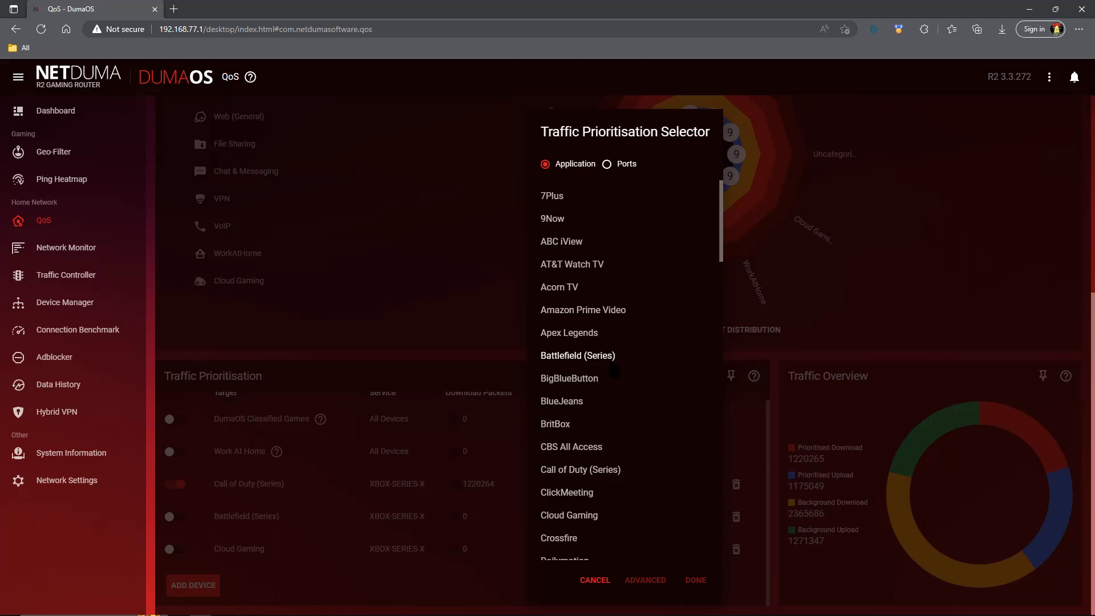
pyautogui.moveTo(578, 356)
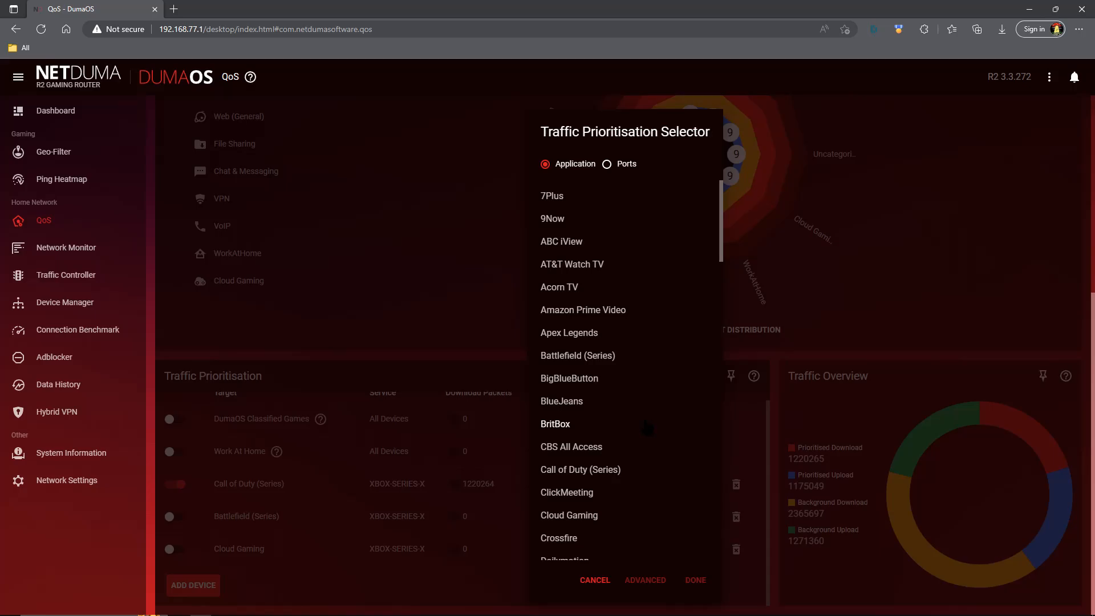
pyautogui.scroll(-3)
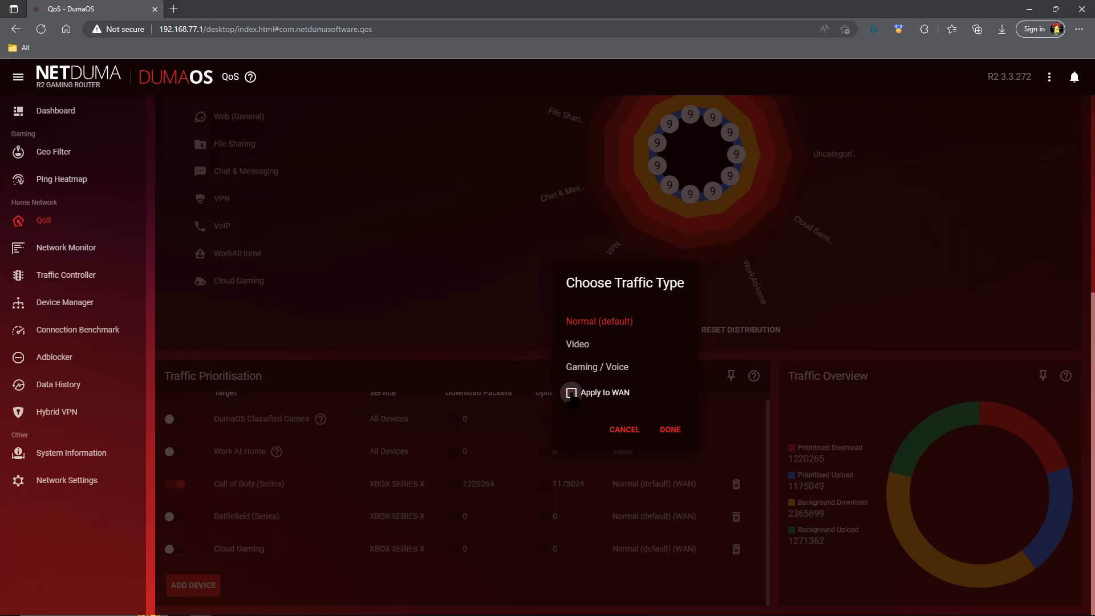
pyautogui.click(572, 392)
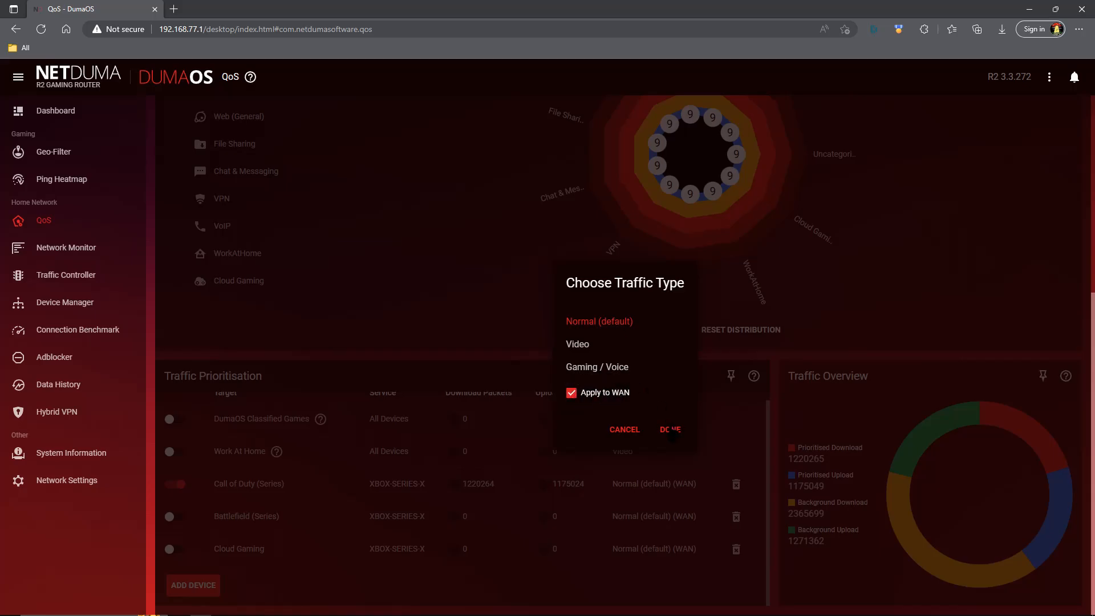
pyautogui.click(670, 429)
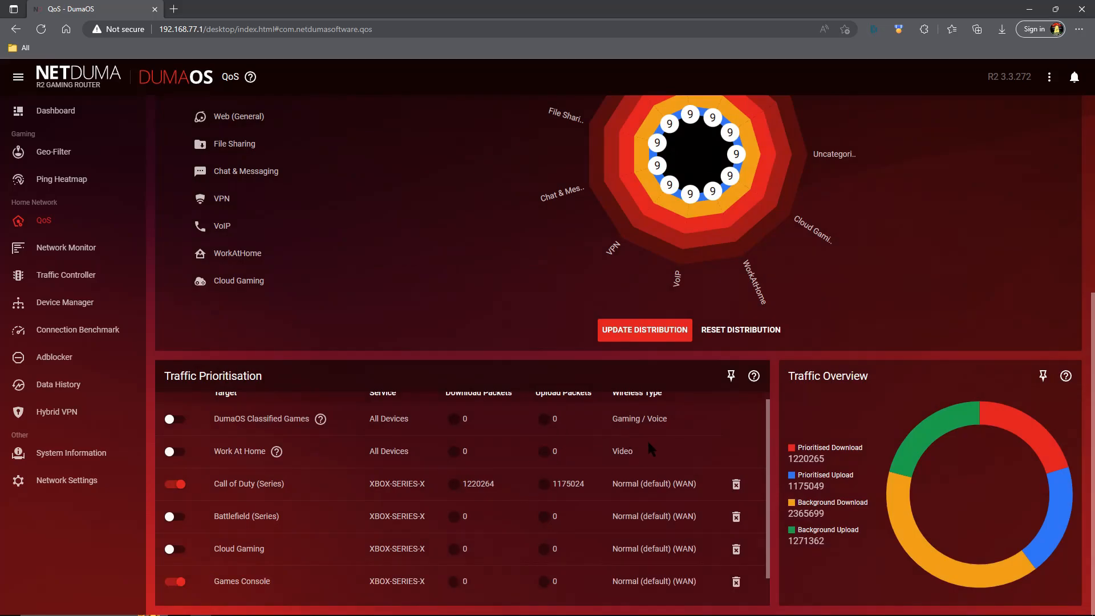
pyautogui.moveTo(452, 597)
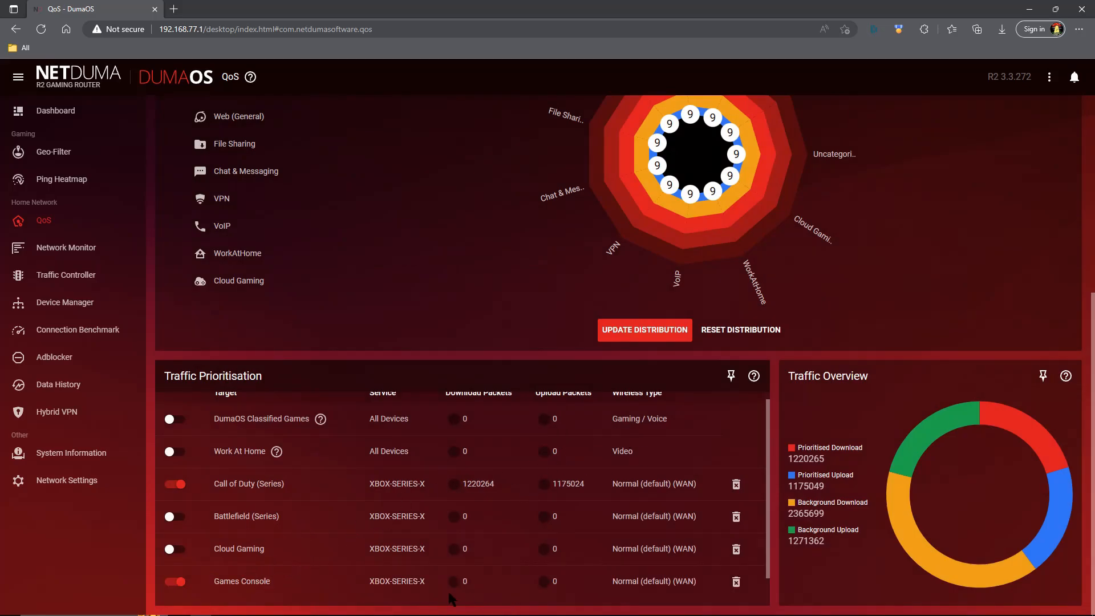
pyautogui.moveTo(431, 588)
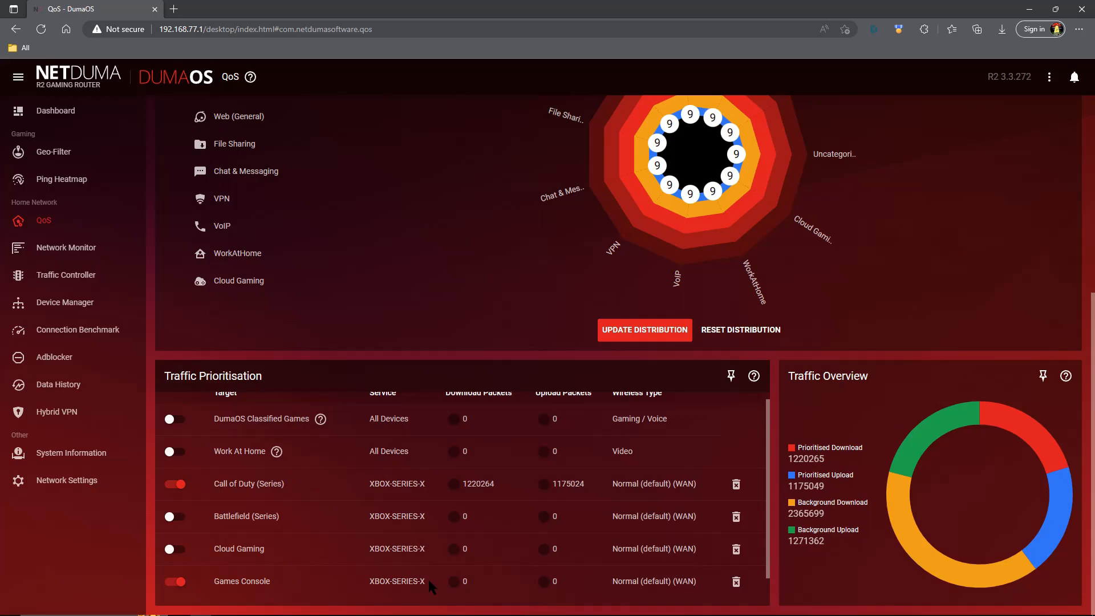
pyautogui.moveTo(434, 587)
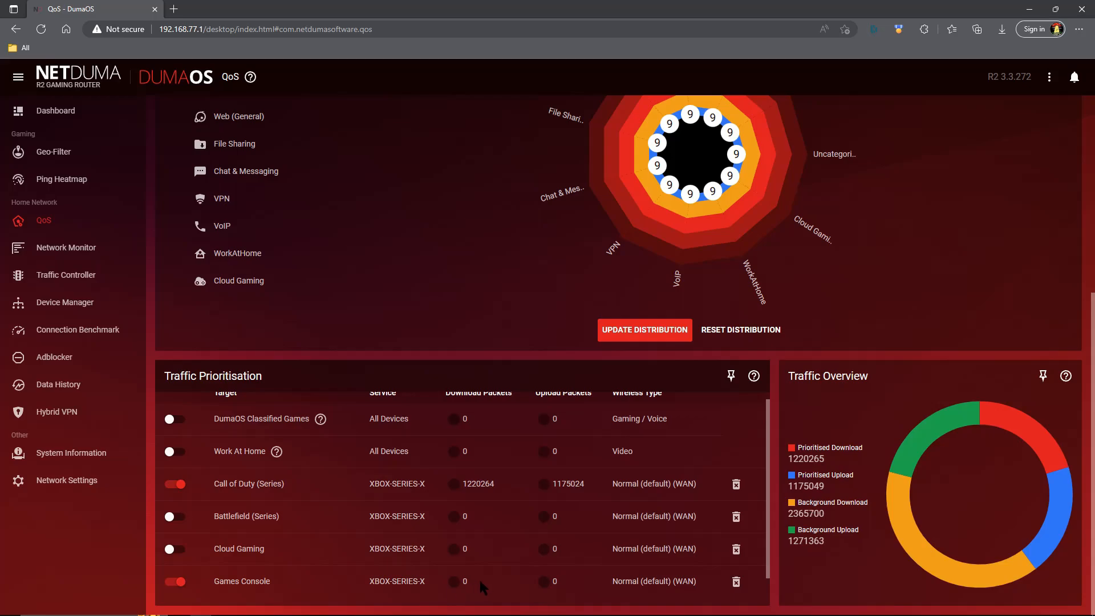
pyautogui.moveTo(264, 491)
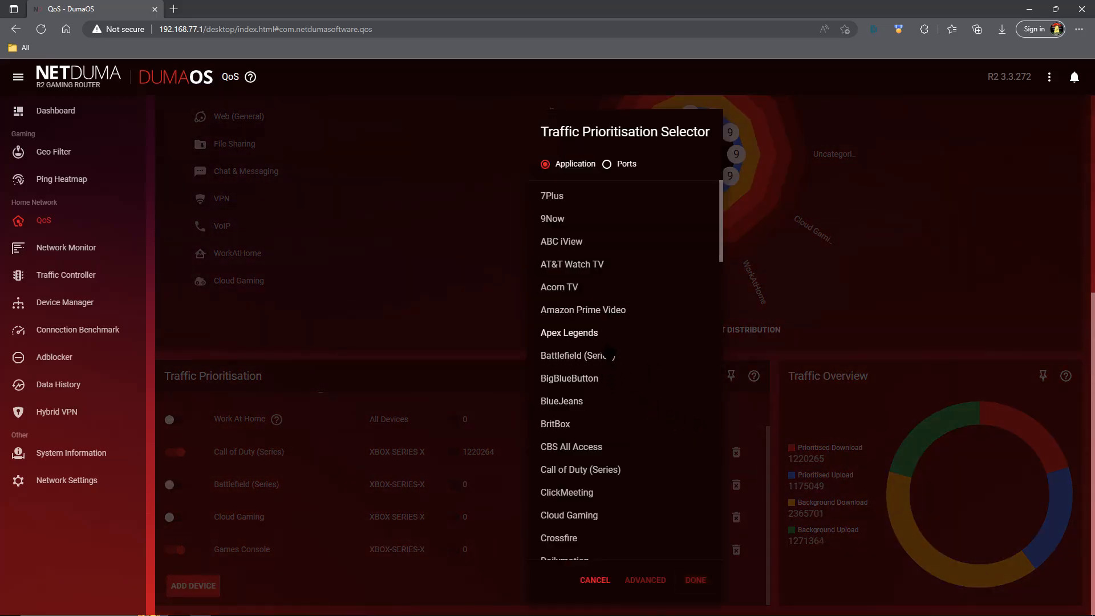
# - Add a Fortnite rule for XBOX-SERIES-X with Normal traffic applied to WAN
pyautogui.scroll(-3)
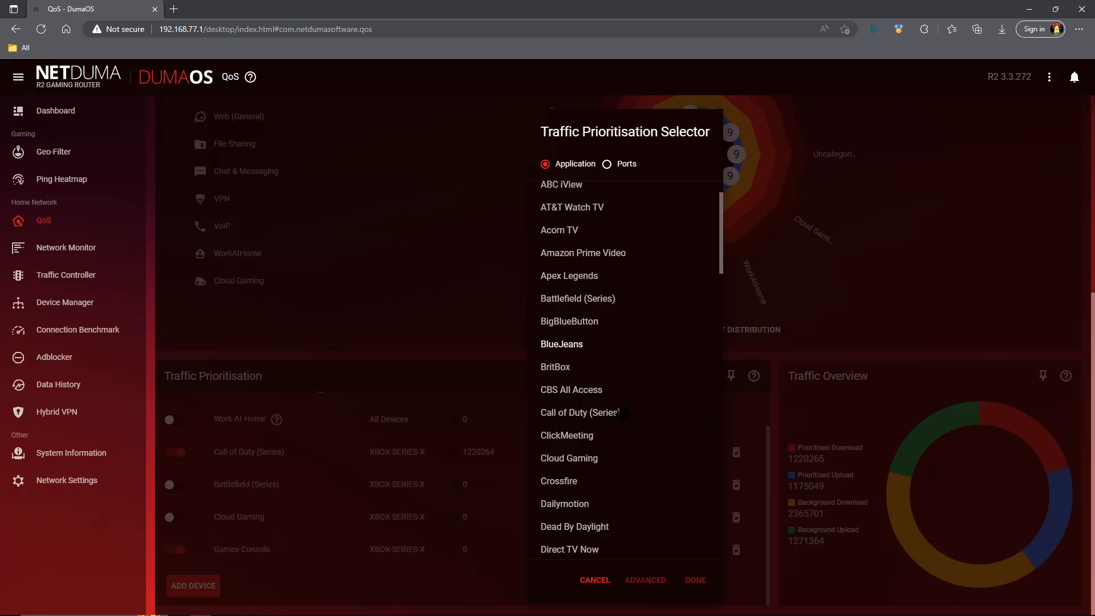
pyautogui.scroll(-3)
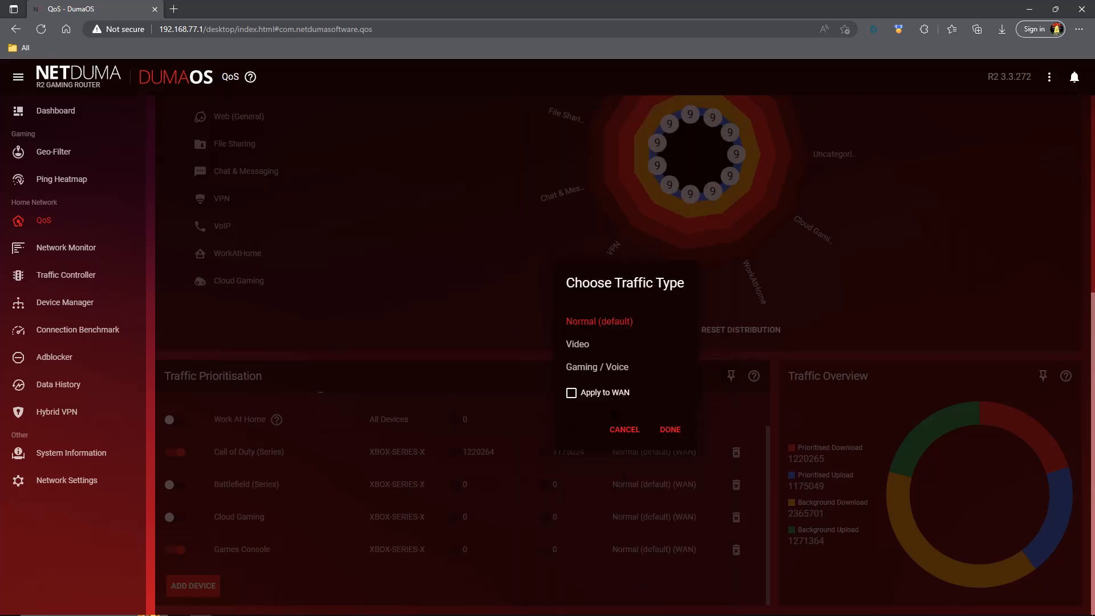
pyautogui.click(571, 393)
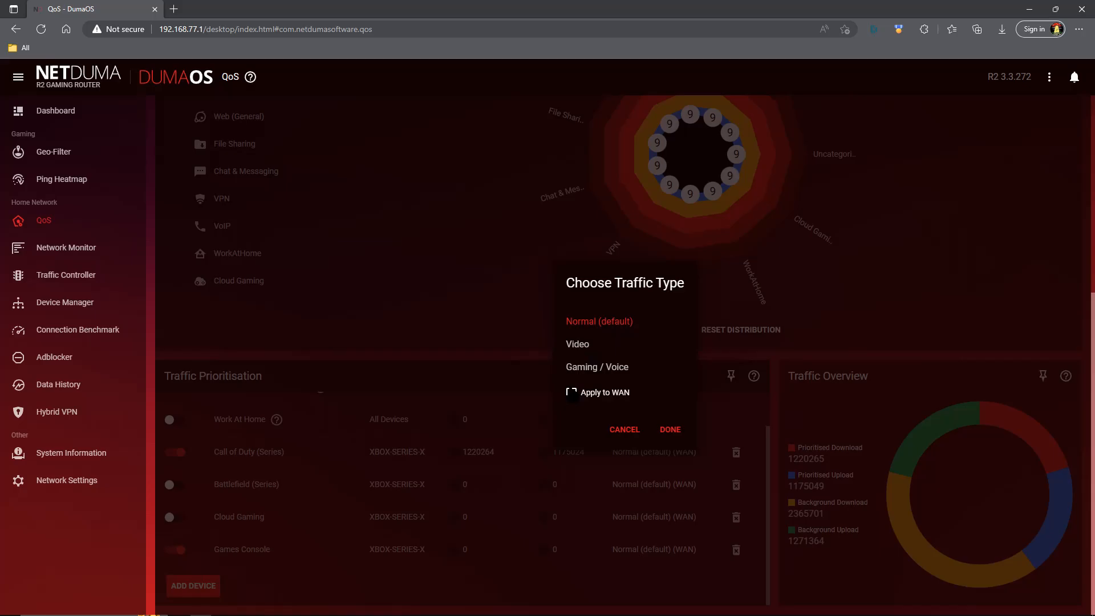
pyautogui.click(571, 393)
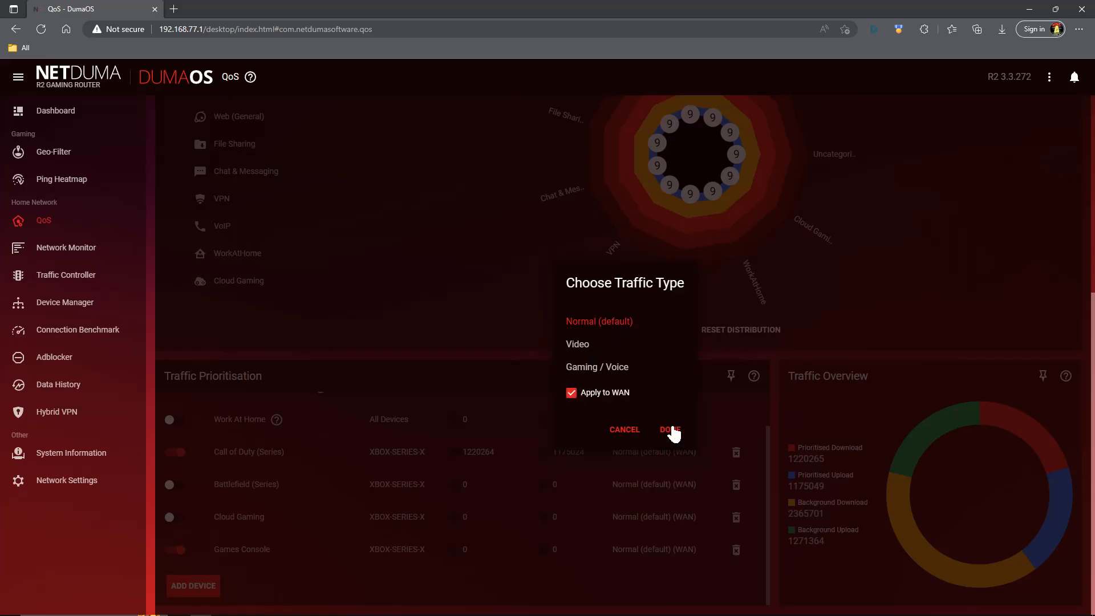
pyautogui.click(670, 429)
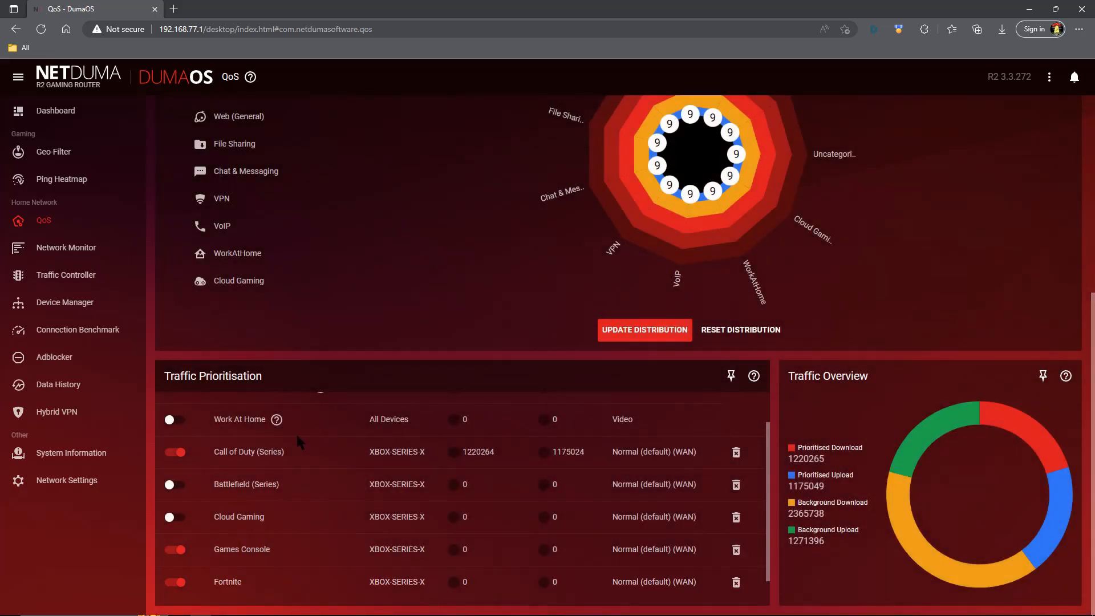
pyautogui.scroll(-3)
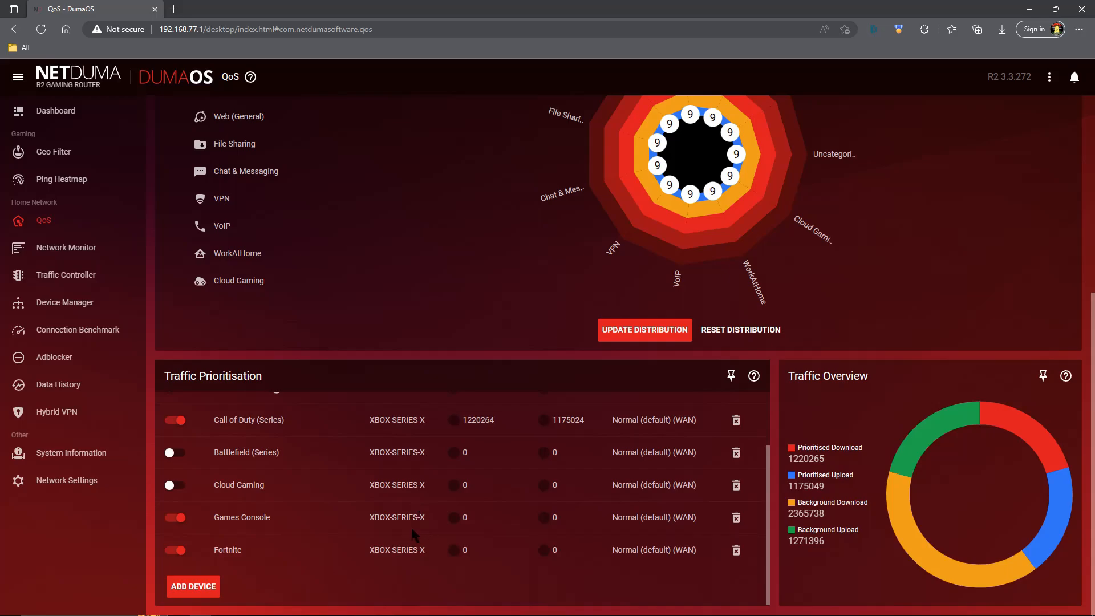
pyautogui.moveTo(431, 534)
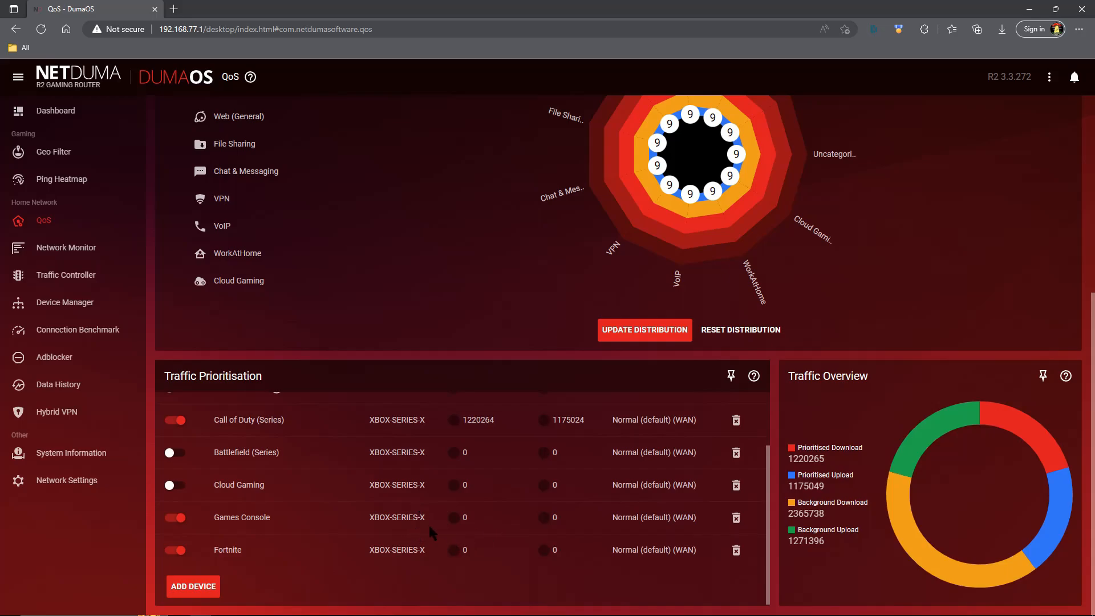
pyautogui.moveTo(663, 531)
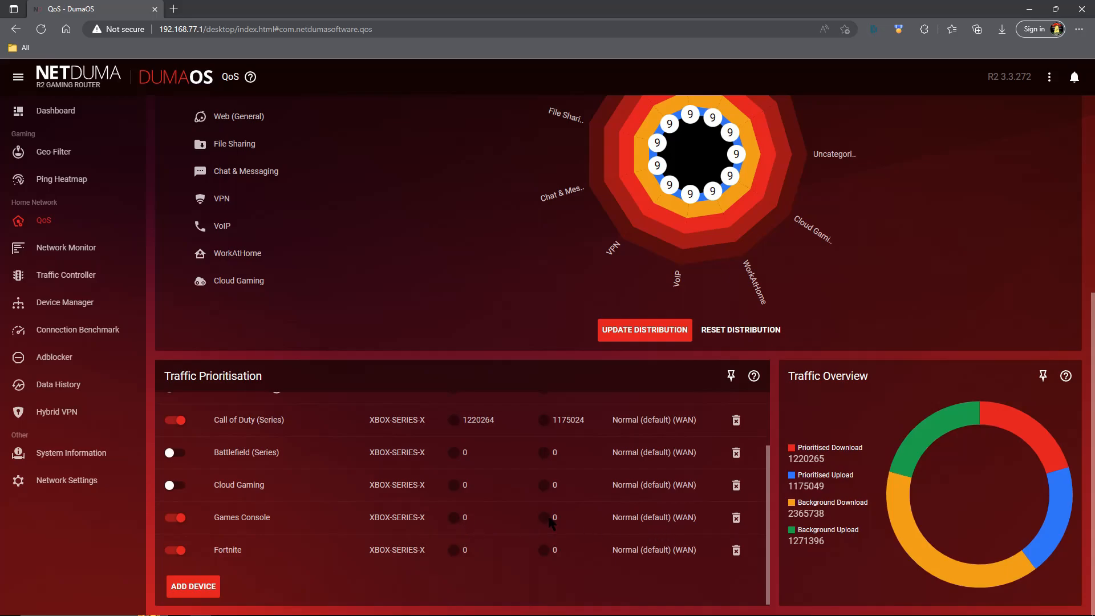
pyautogui.moveTo(532, 534)
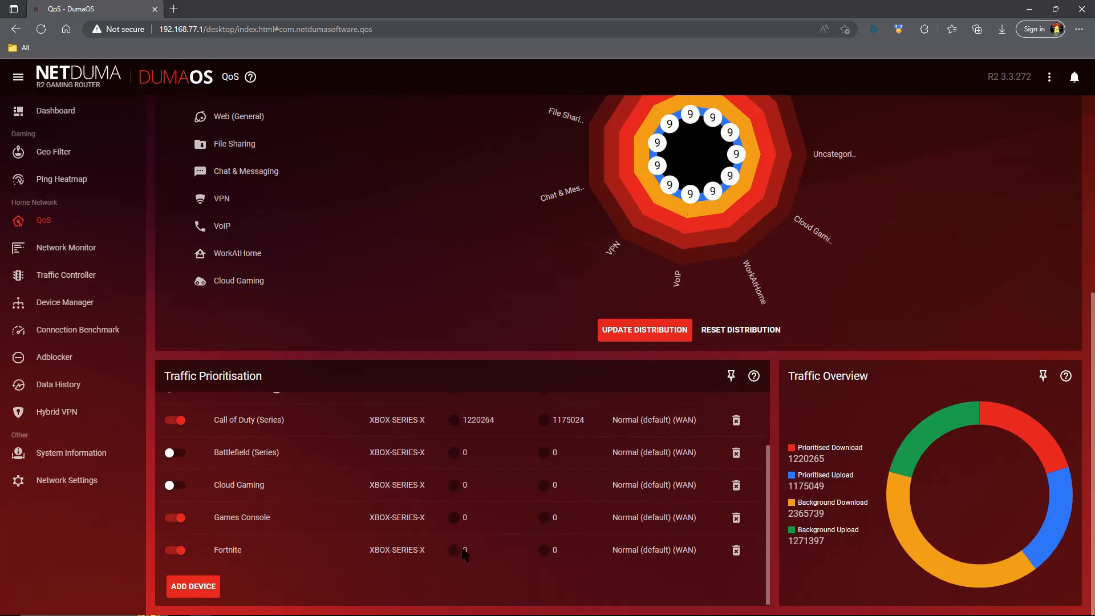
pyautogui.moveTo(454, 524)
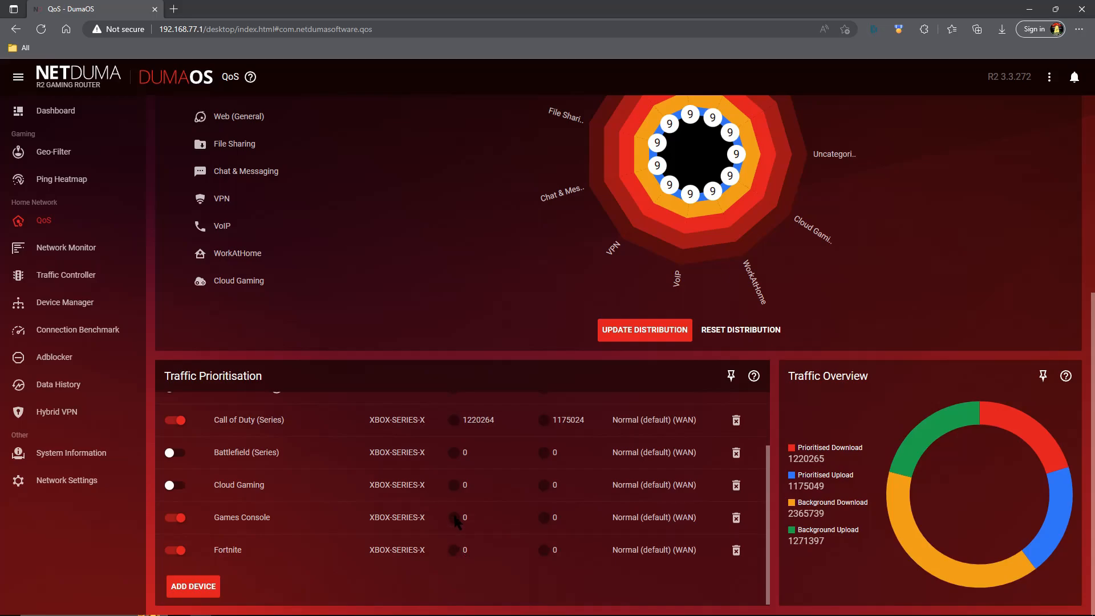
pyautogui.moveTo(349, 556)
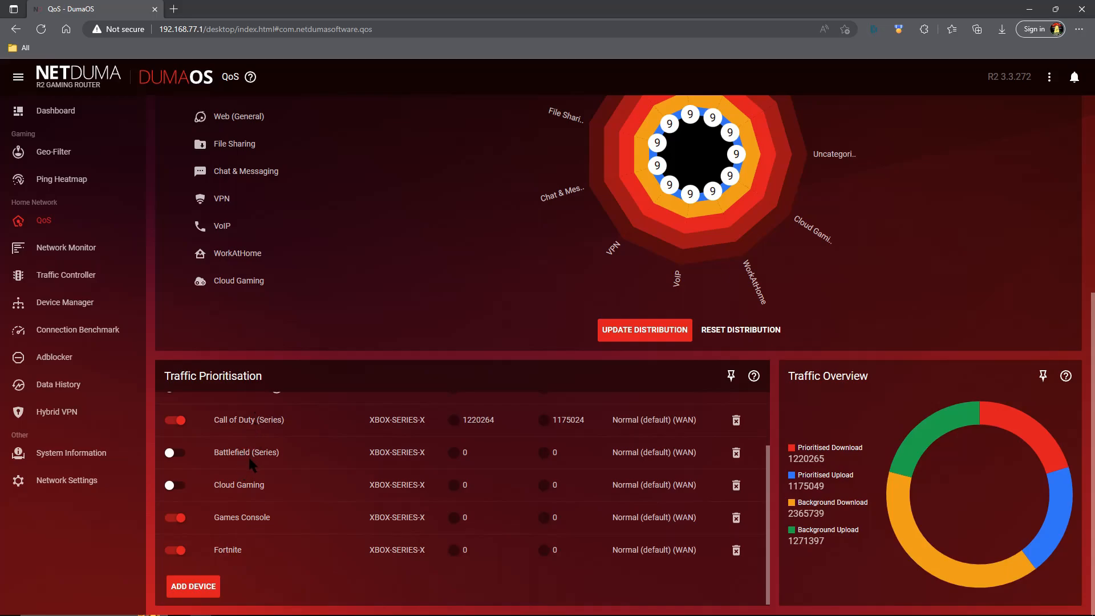
pyautogui.moveTo(249, 469)
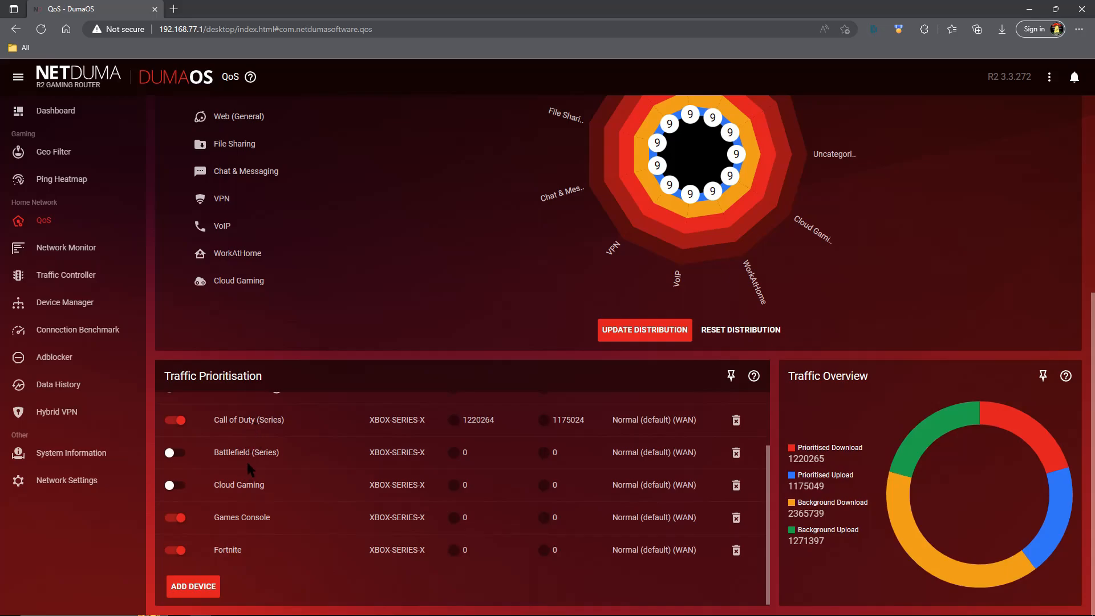
pyautogui.moveTo(234, 506)
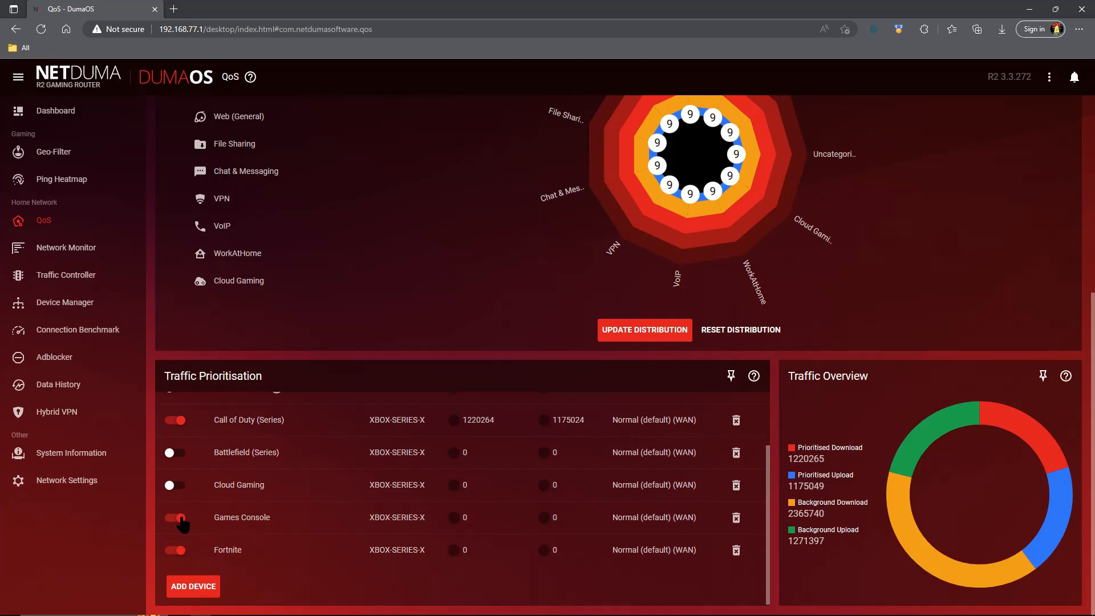
# - Disable the Games Console rule, keeping Call of Duty and Fortnite enabled
pyautogui.click(176, 518)
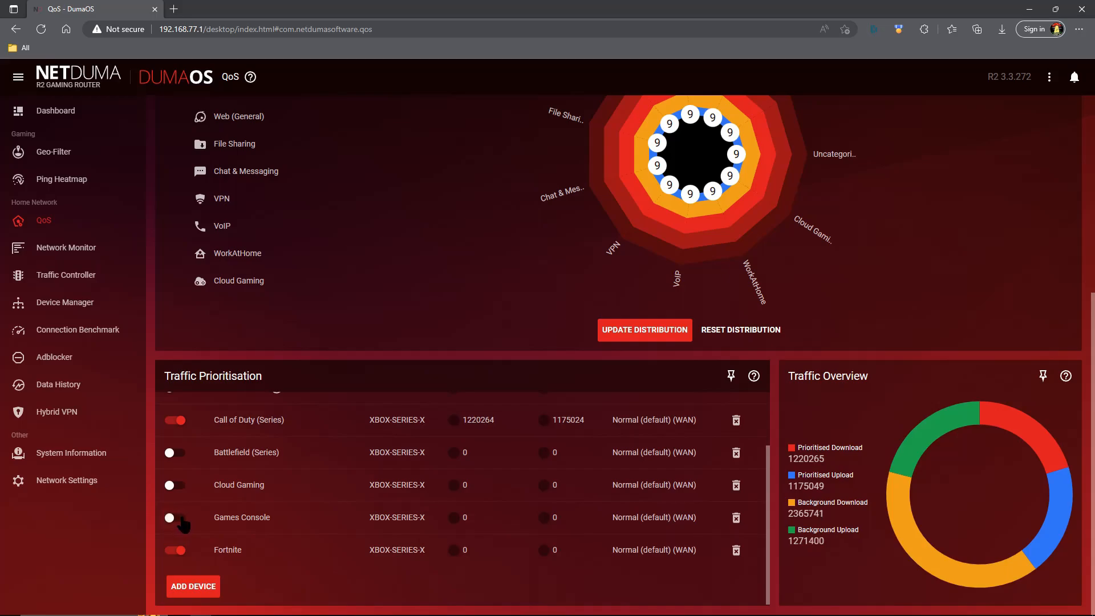
pyautogui.moveTo(293, 534)
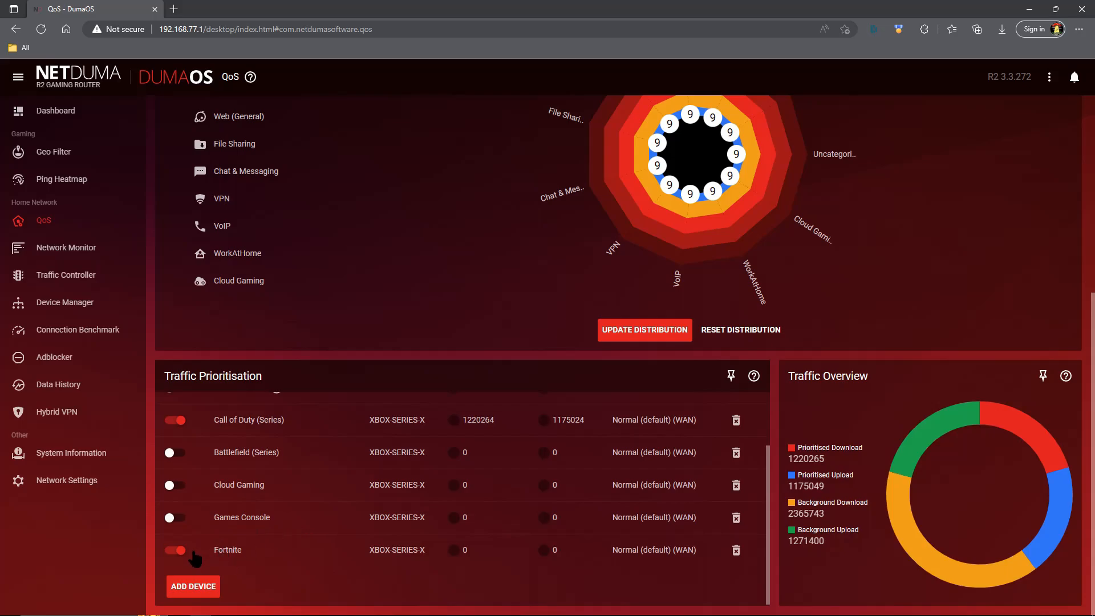
pyautogui.moveTo(263, 552)
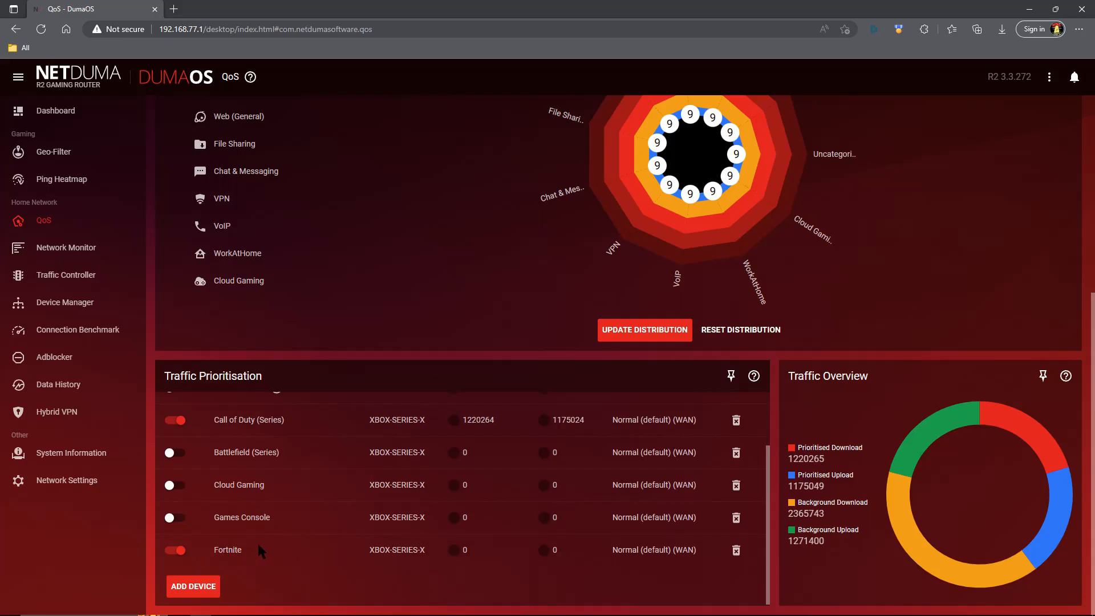
pyautogui.moveTo(291, 554)
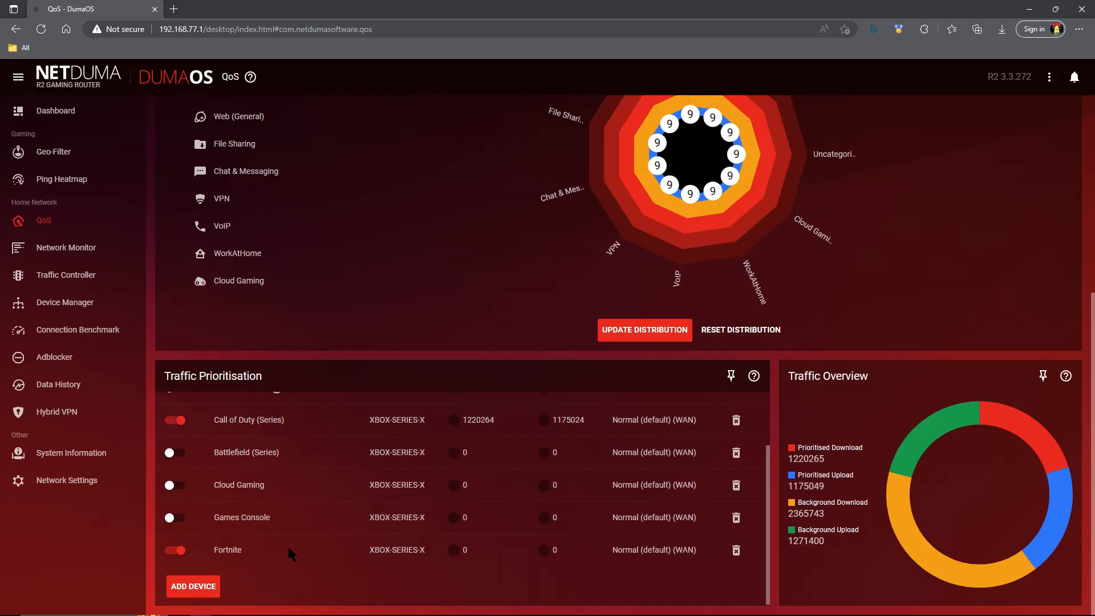
pyautogui.moveTo(326, 556)
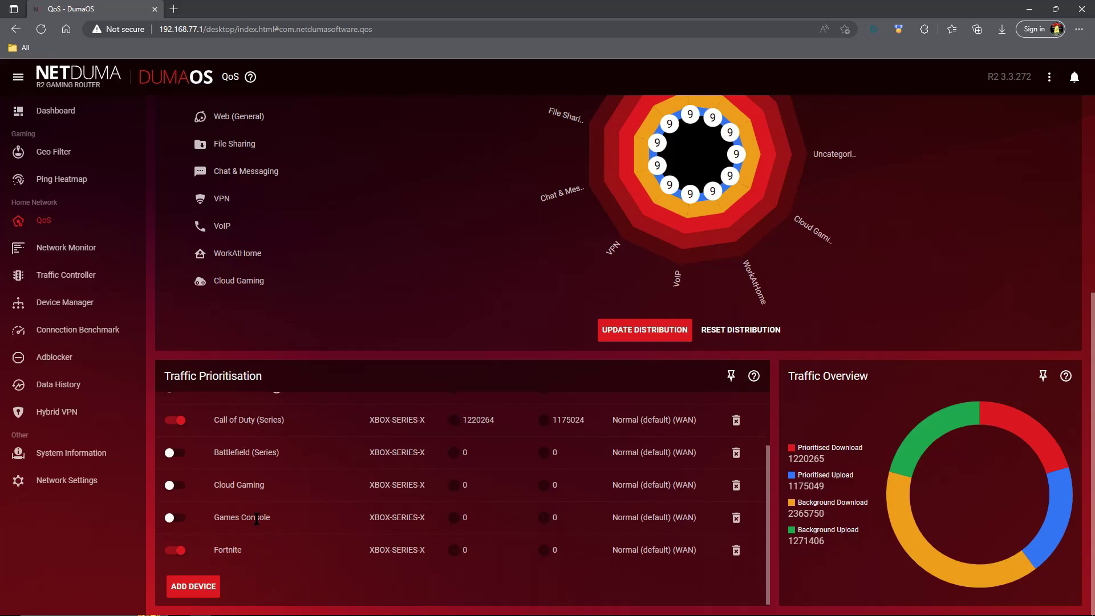
pyautogui.moveTo(279, 498)
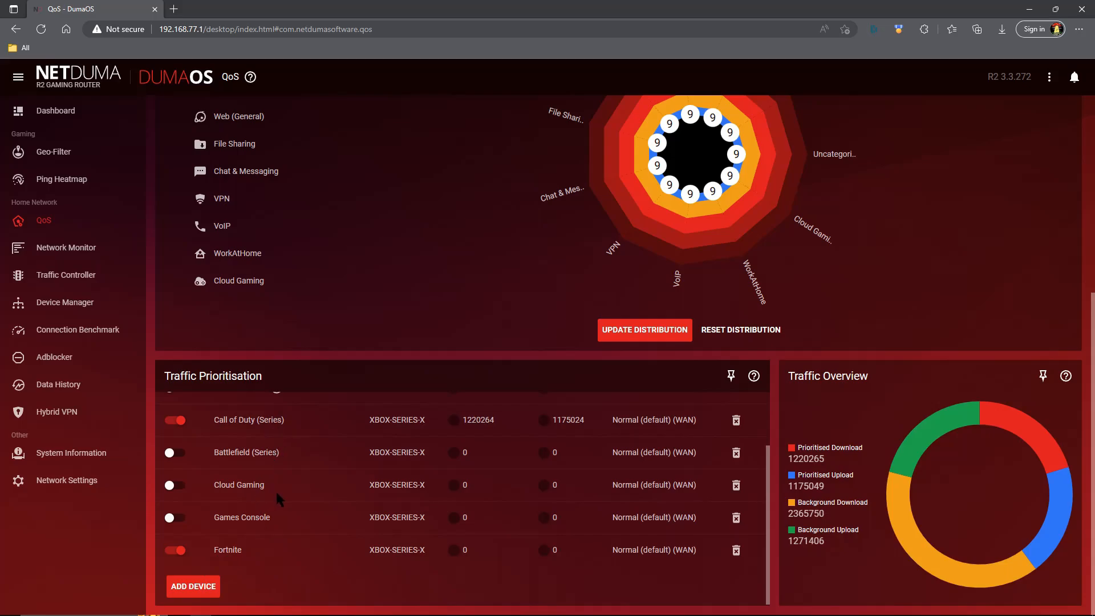
pyautogui.moveTo(274, 542)
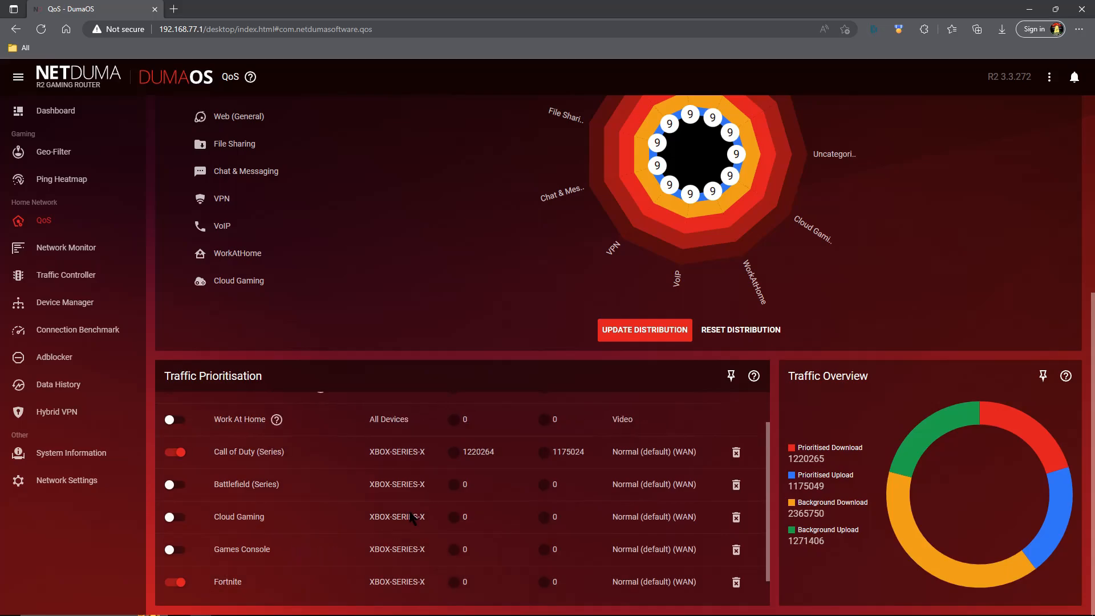
pyautogui.moveTo(420, 550)
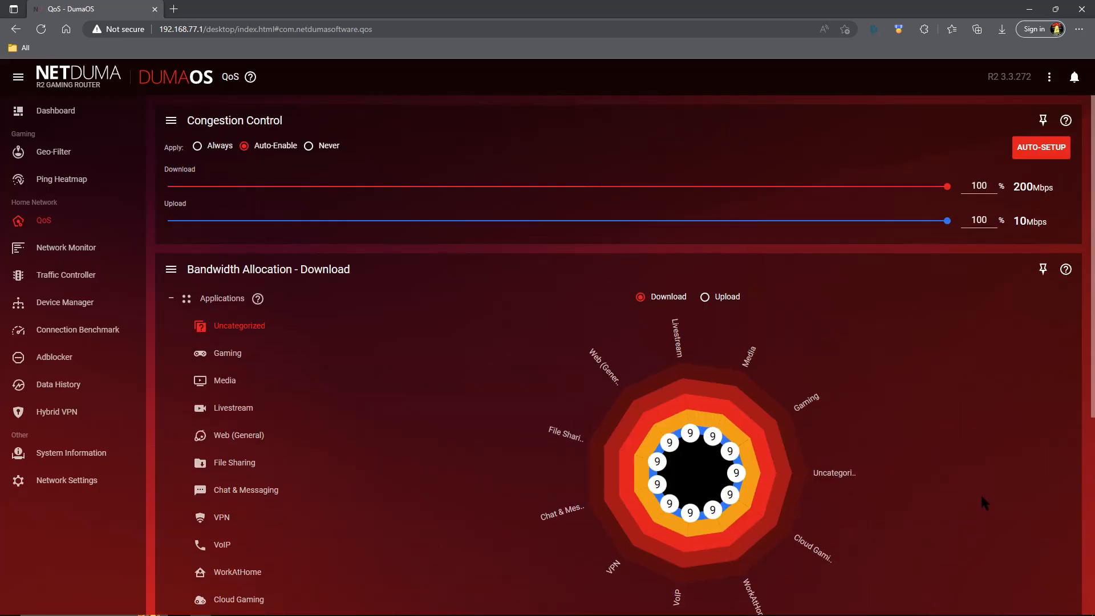
pyautogui.moveTo(923, 492)
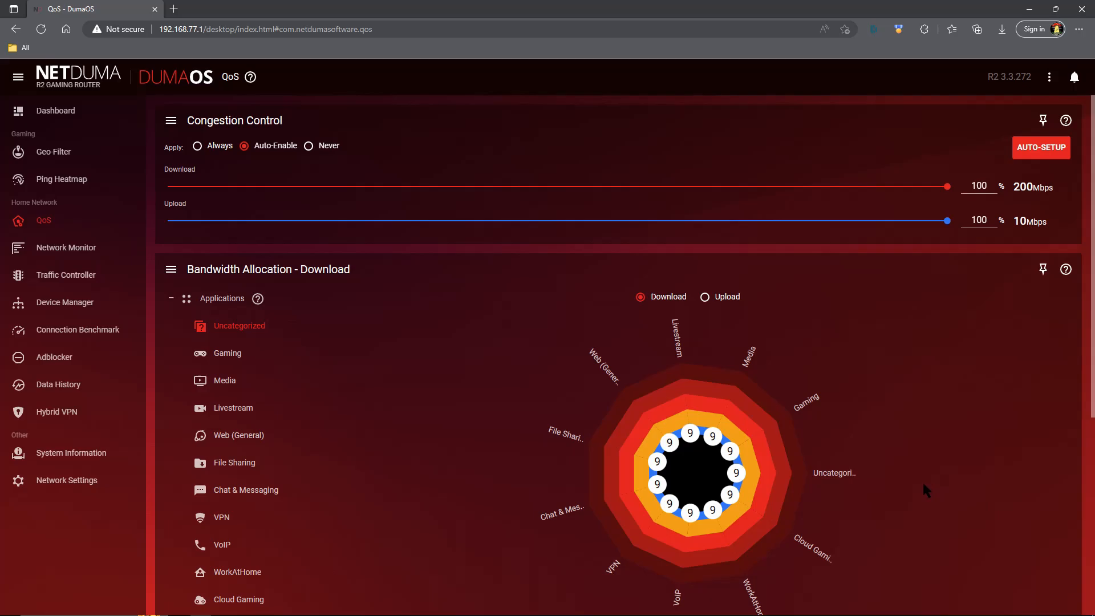